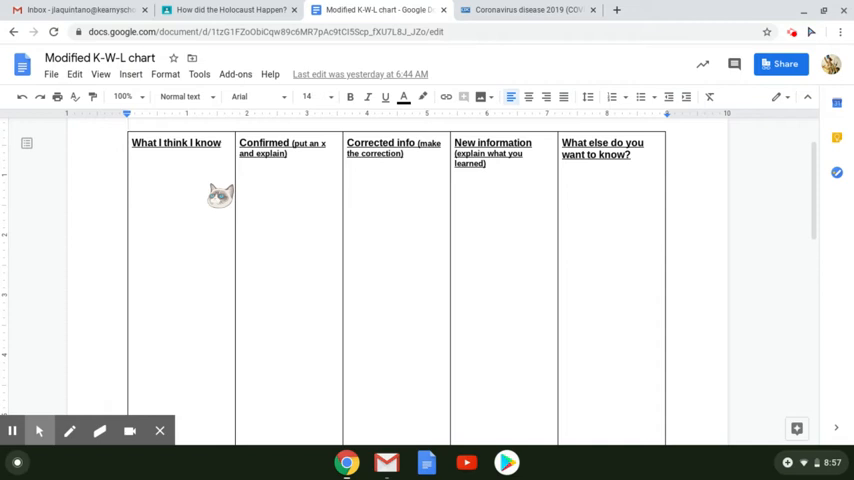
{"action": "mouse_move", "coordinate": [450, 138]}
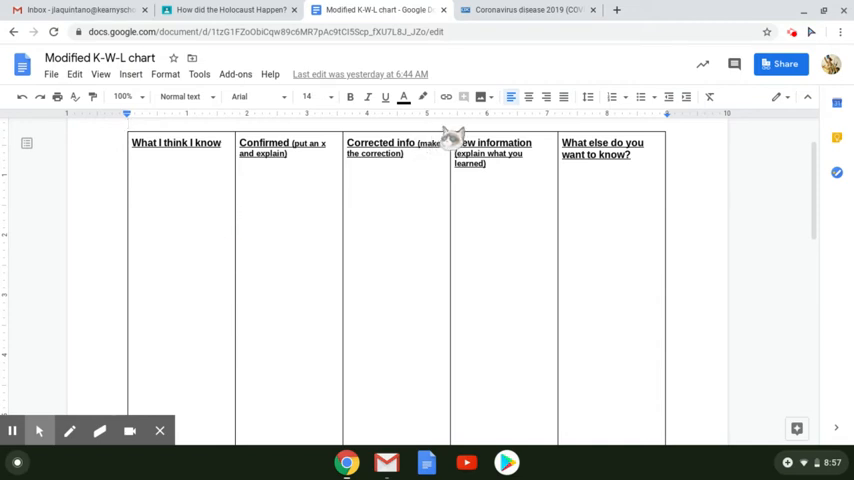
{"action": "mouse_move", "coordinate": [420, 364]}
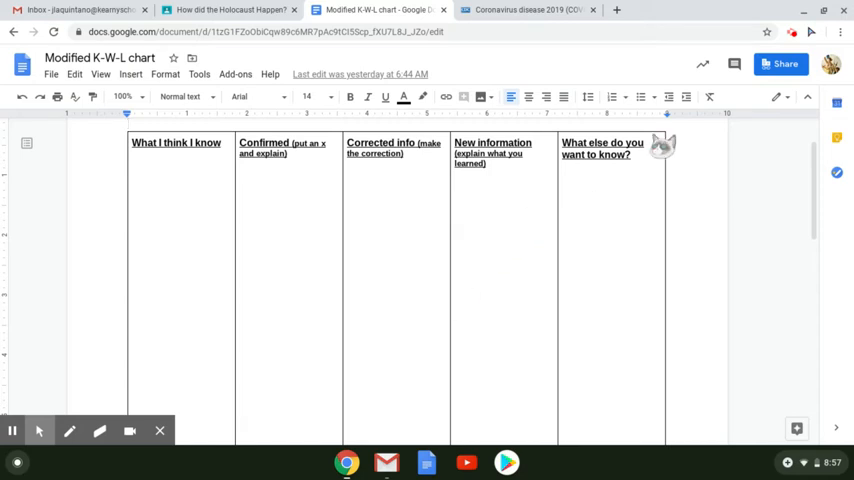
{"action": "mouse_move", "coordinate": [732, 250]}
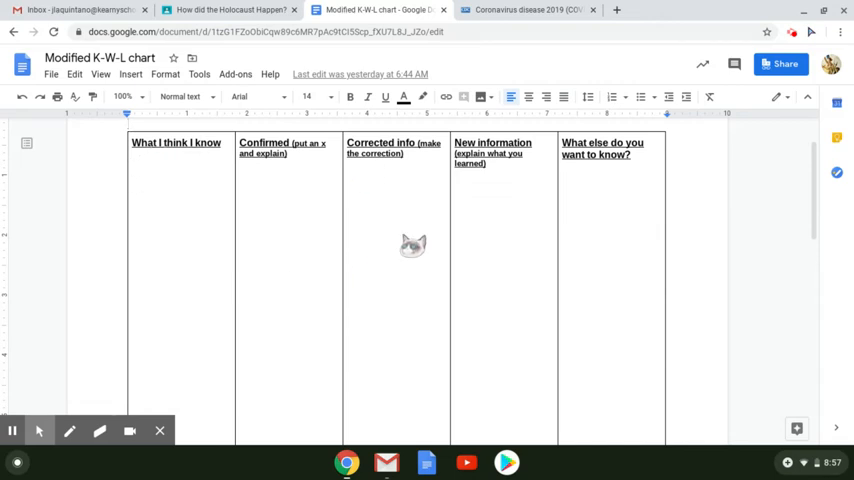
{"action": "mouse_move", "coordinate": [522, 238]}
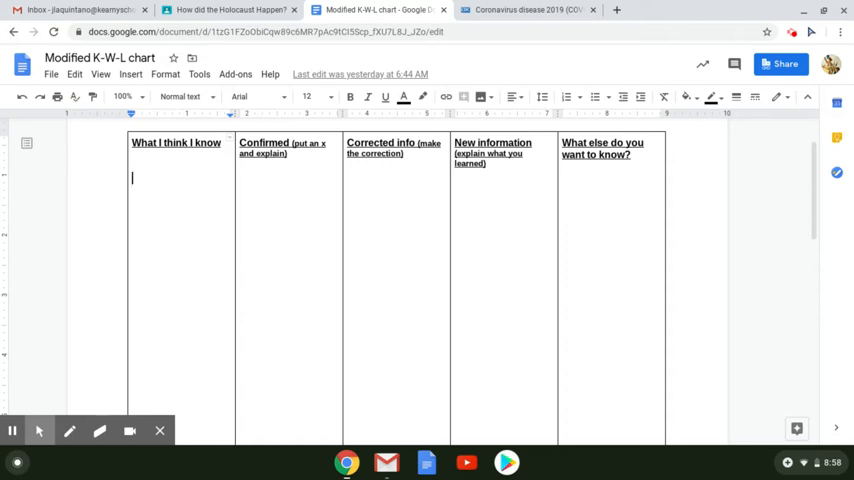
- List the beliefs 'Similar to a cold', 'Started in China' and 'Only older people can get it'
{"action": "type", "text": "Similar to a cold or flu"}
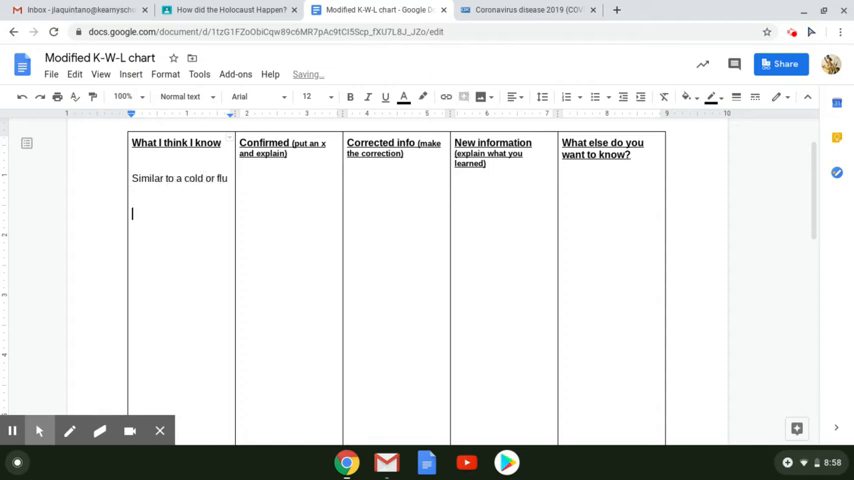
{"action": "type", "text": "Starte"}
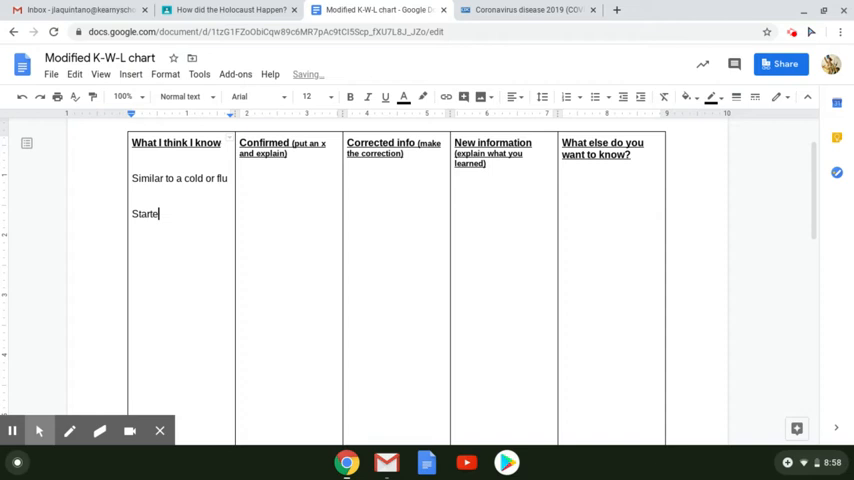
{"action": "type", "text": "d in China"}
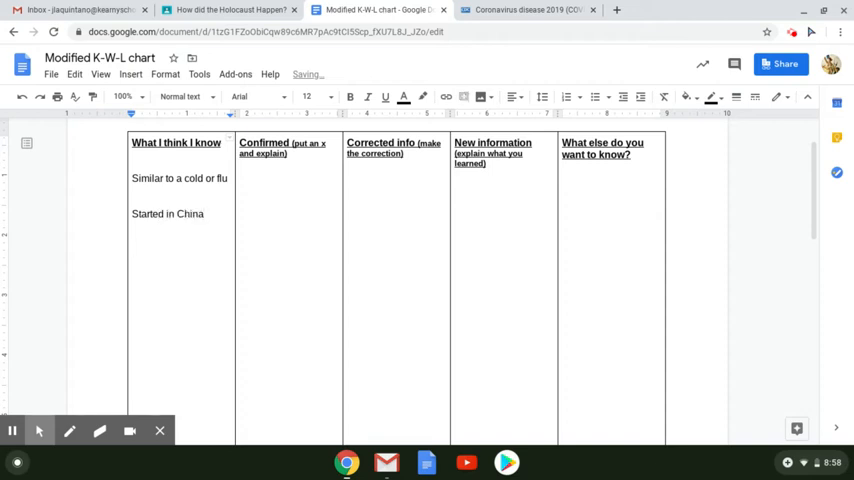
{"action": "type", "text": "Only older peo"}
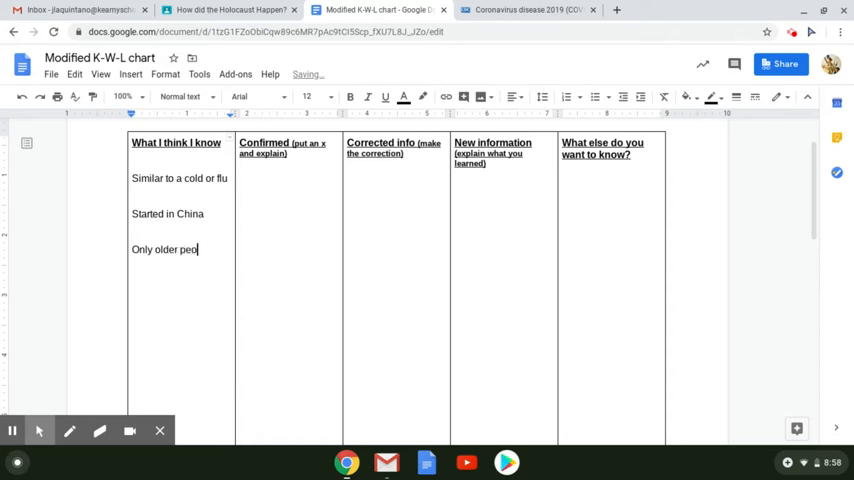
{"action": "type", "text": "ple can get it"}
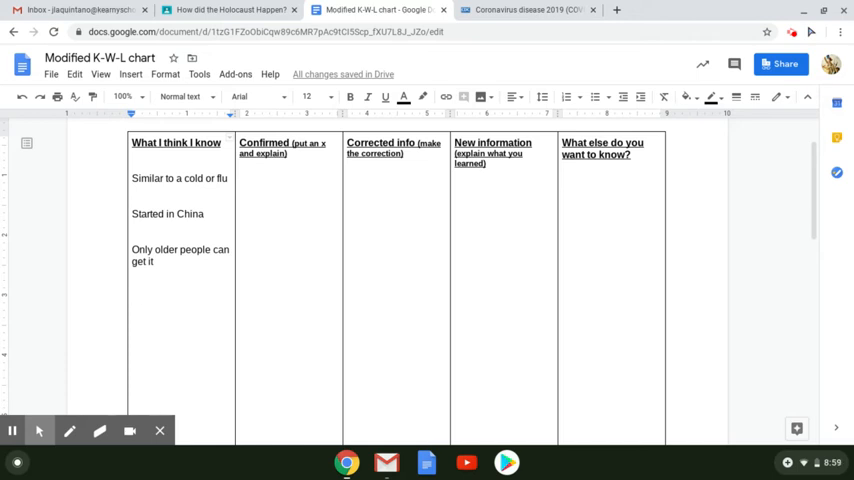
- Add 'Spread from respiratory droplet' and 'Social distancing can help stop the spread' as the last two beliefs
{"action": "type", "text": "Spread from respir"}
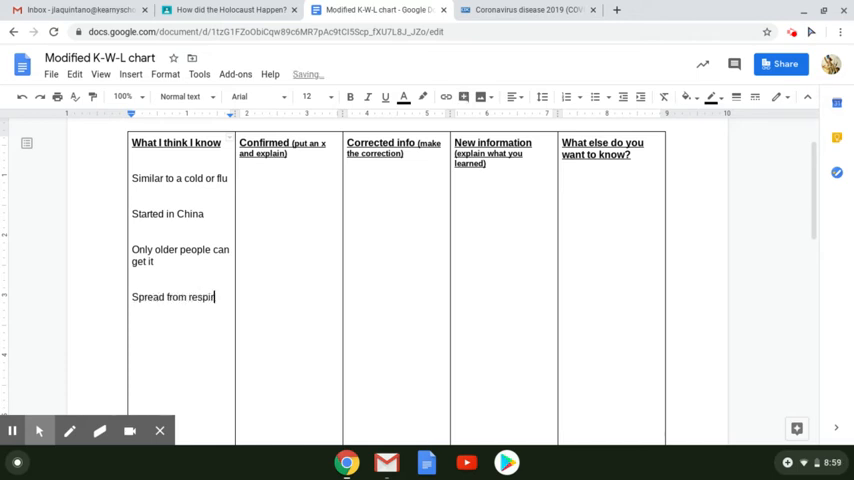
{"action": "type", "text": "atory droplet"}
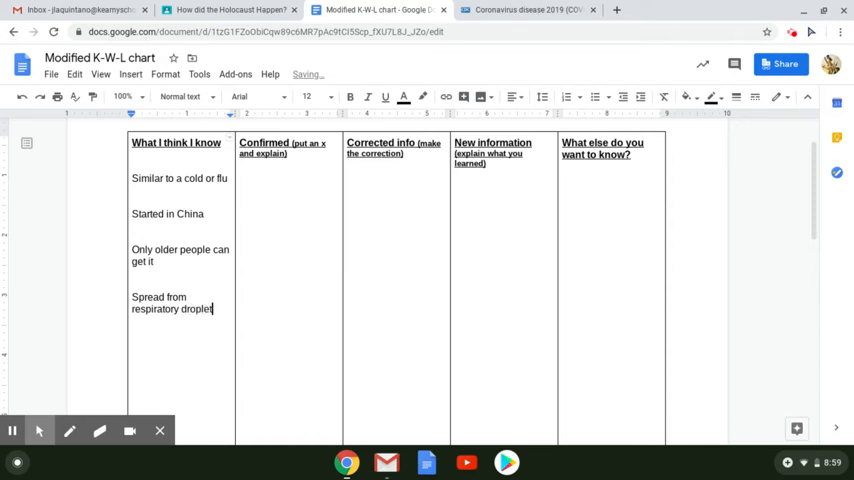
{"action": "key", "text": "enter"}
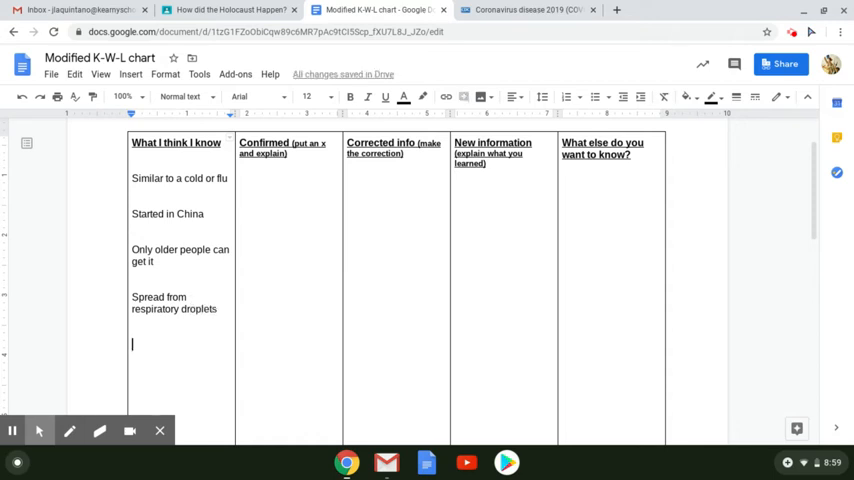
{"action": "type", "text": "Social"}
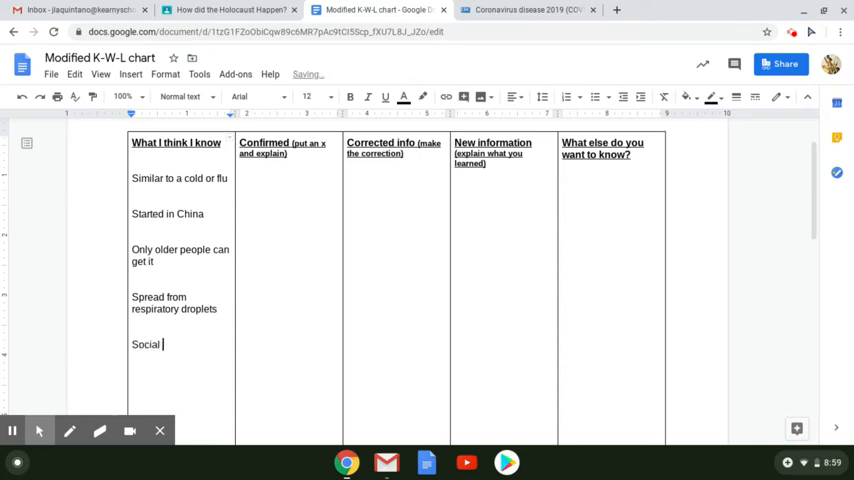
{"action": "type", "text": "distancing can hel"}
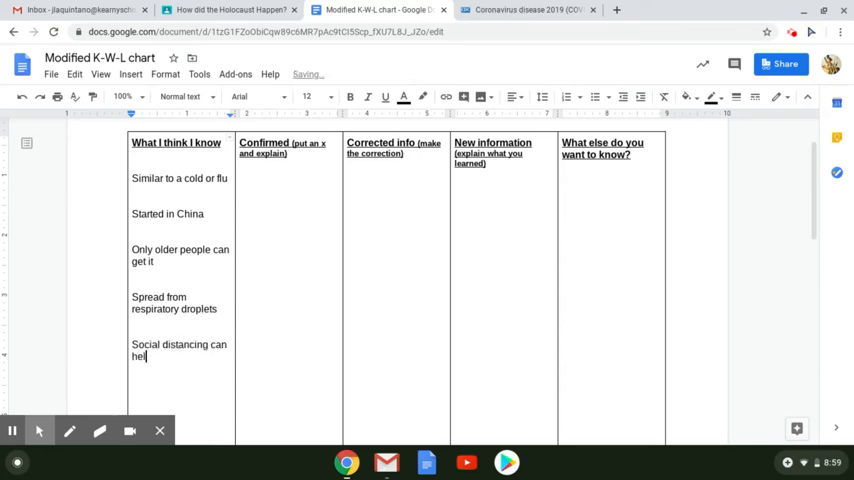
{"action": "type", "text": "p stop the spread"}
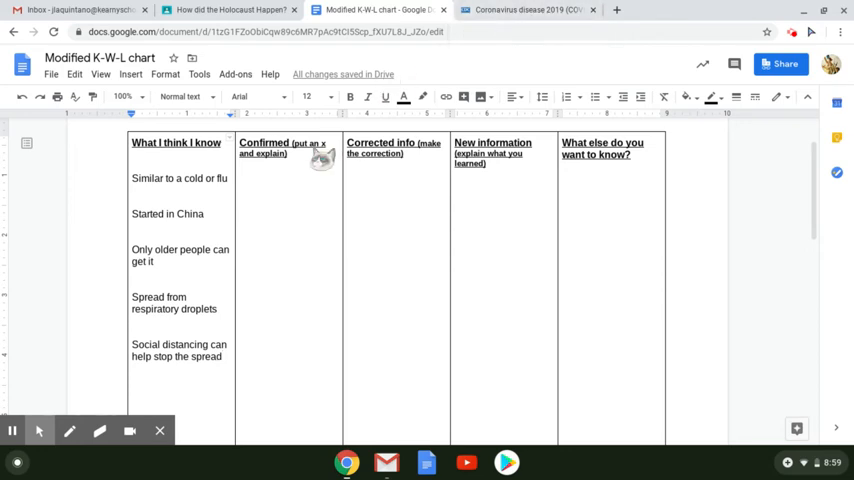
{"action": "mouse_move", "coordinate": [308, 178]}
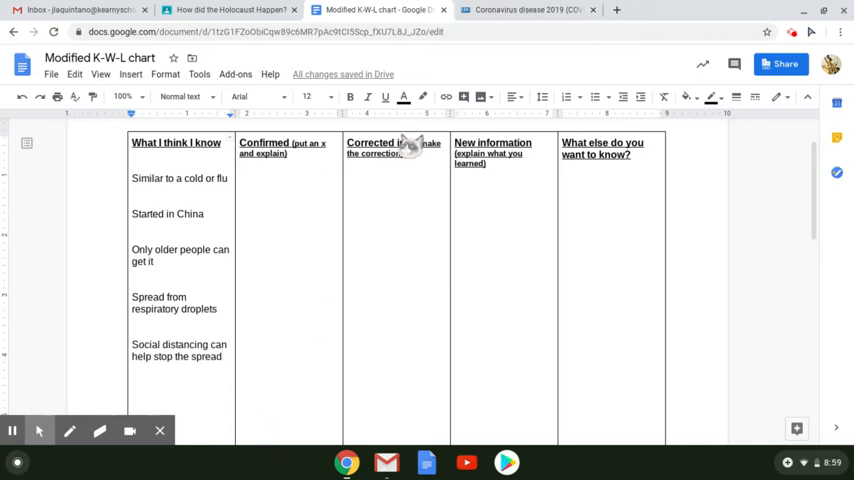
{"action": "mouse_move", "coordinate": [550, 350]}
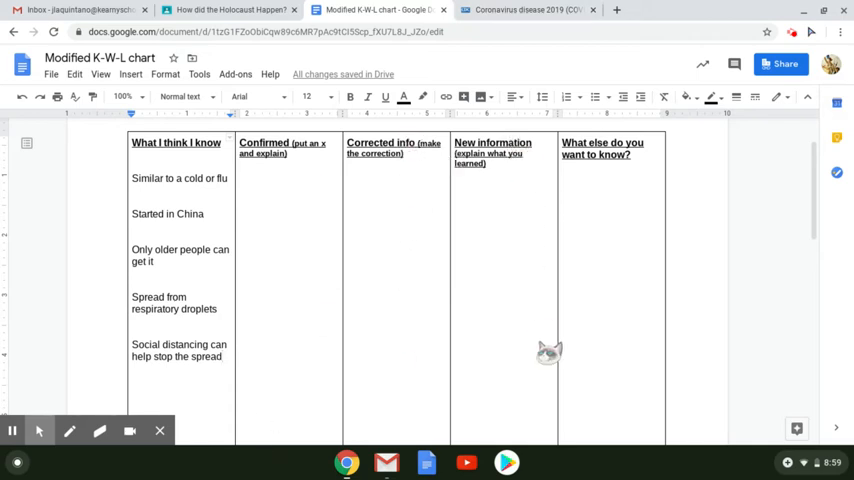
{"action": "mouse_move", "coordinate": [230, 212]}
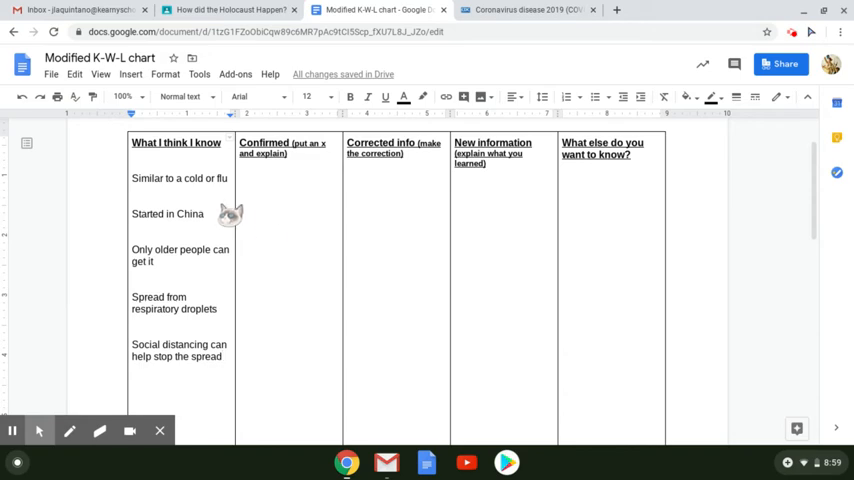
- Read down through the CDC factsheet's spread, protection and severe-illness sections
{"action": "left_click", "coordinate": [530, 10]}
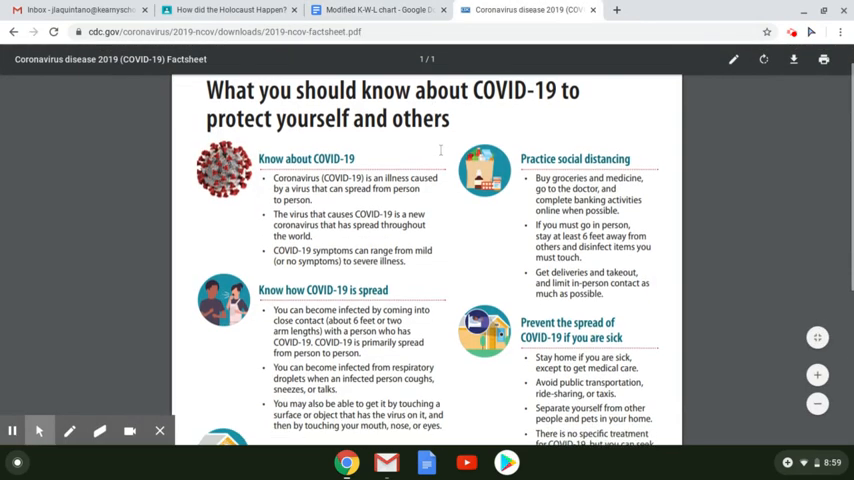
{"action": "scroll", "scroll_direction": "down", "scroll_amount": 3}
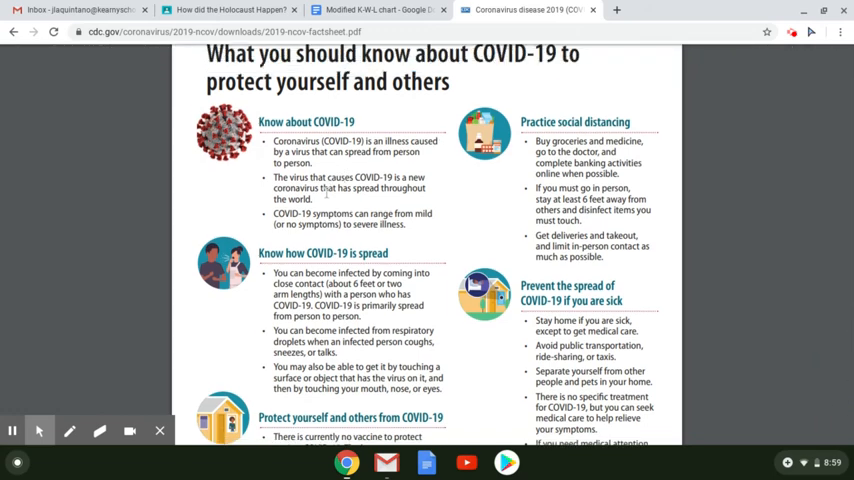
{"action": "mouse_move", "coordinate": [350, 204]}
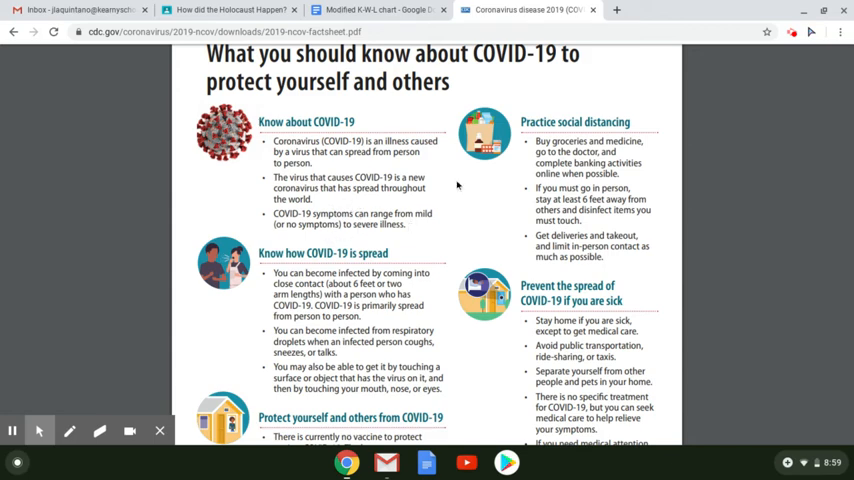
{"action": "scroll", "scroll_direction": "down", "scroll_amount": 3}
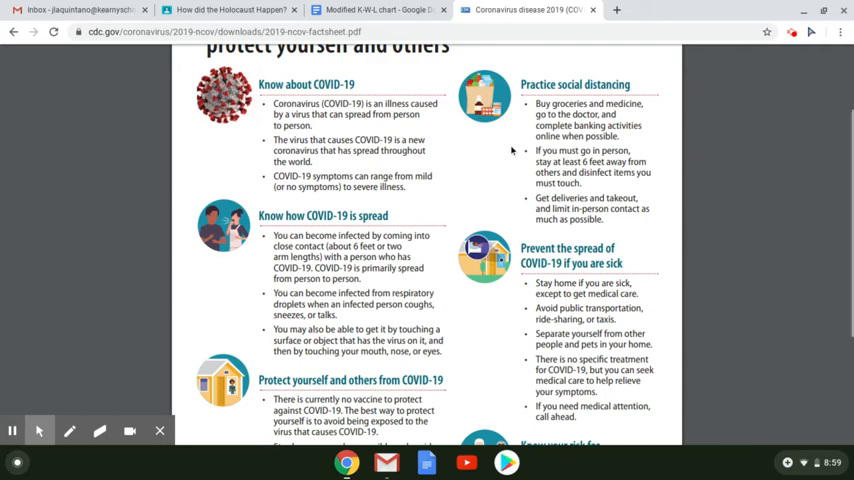
{"action": "scroll", "scroll_direction": "down", "scroll_amount": 3}
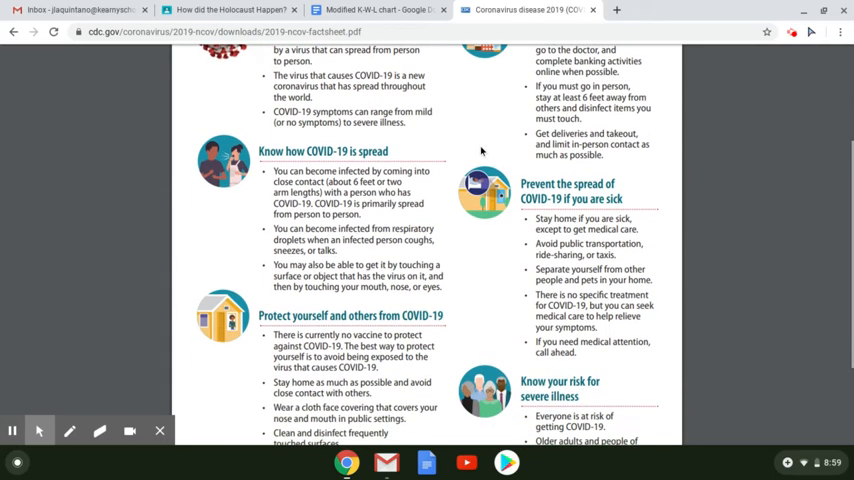
{"action": "scroll", "scroll_direction": "down", "scroll_amount": 3}
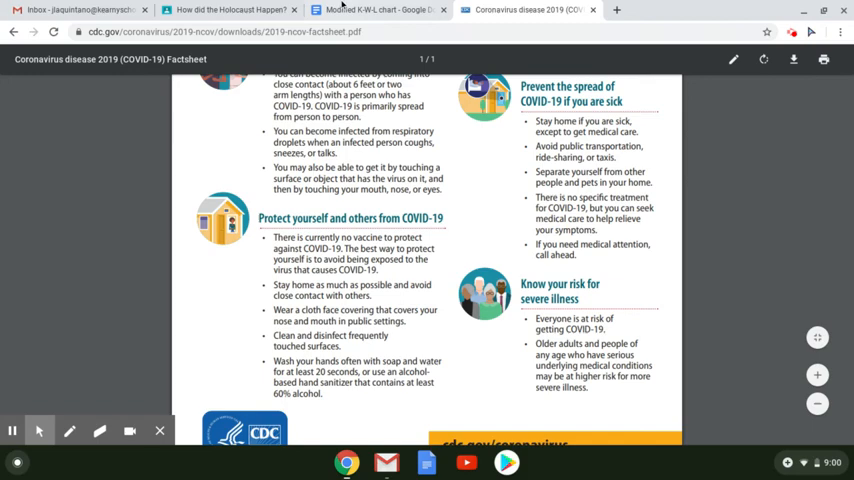
- Glance at the chart, then reread the factsheet's middle sections for comparison
{"action": "left_click", "coordinate": [376, 8]}
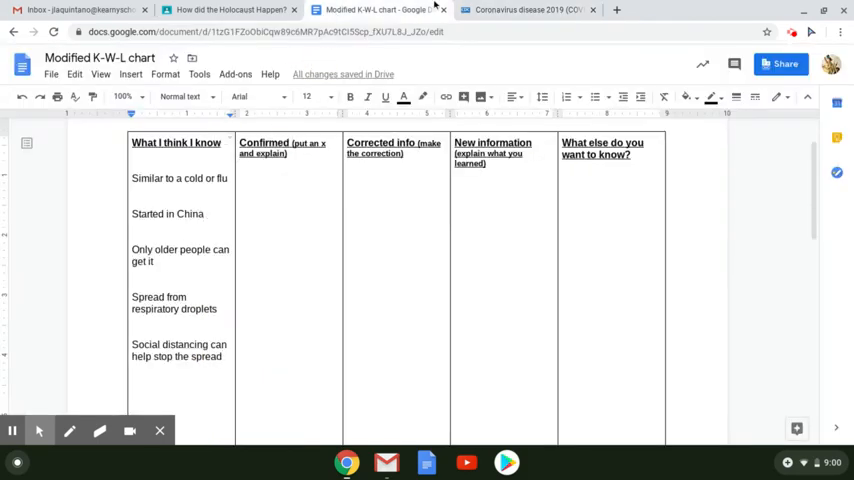
{"action": "left_click", "coordinate": [528, 10]}
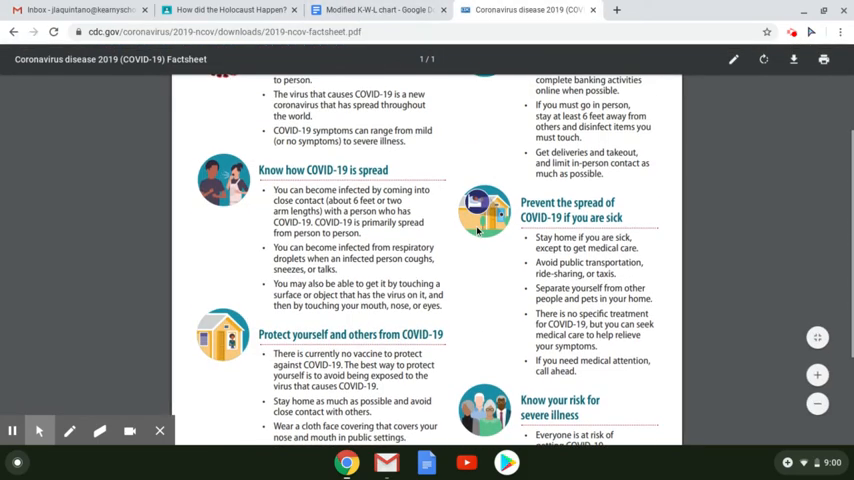
{"action": "scroll", "scroll_direction": "up", "scroll_amount": 3}
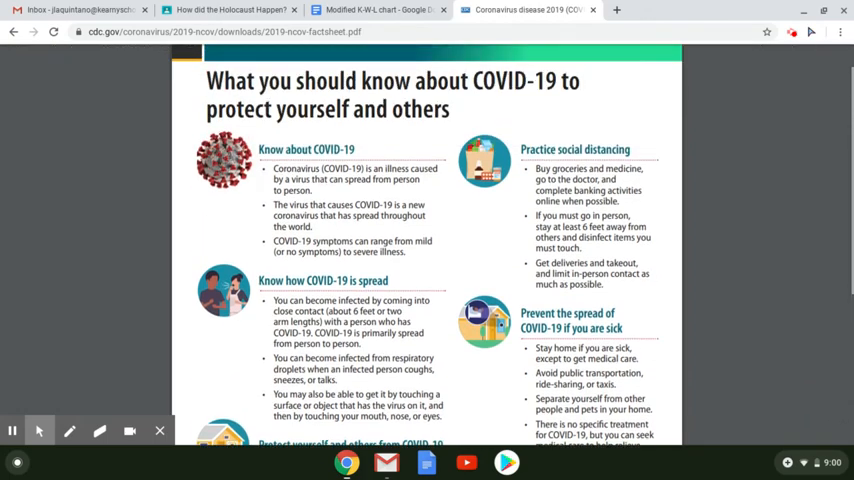
{"action": "scroll", "scroll_direction": "down", "scroll_amount": 3}
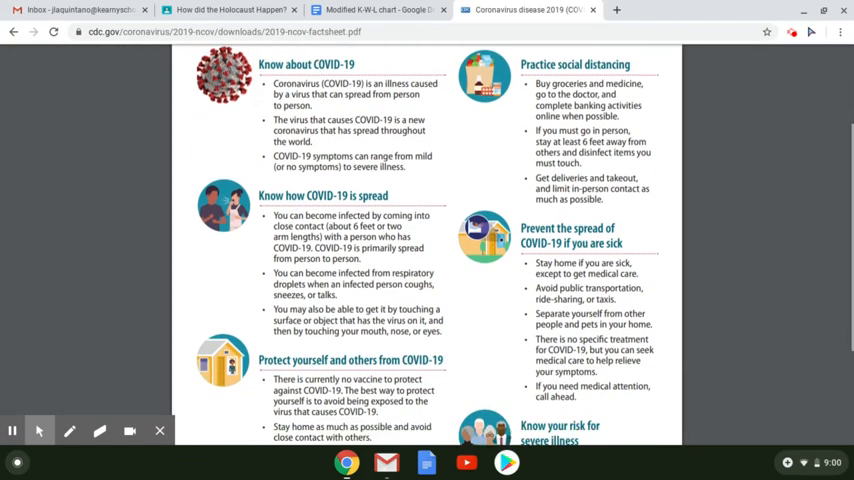
{"action": "scroll", "scroll_direction": "down", "scroll_amount": 3}
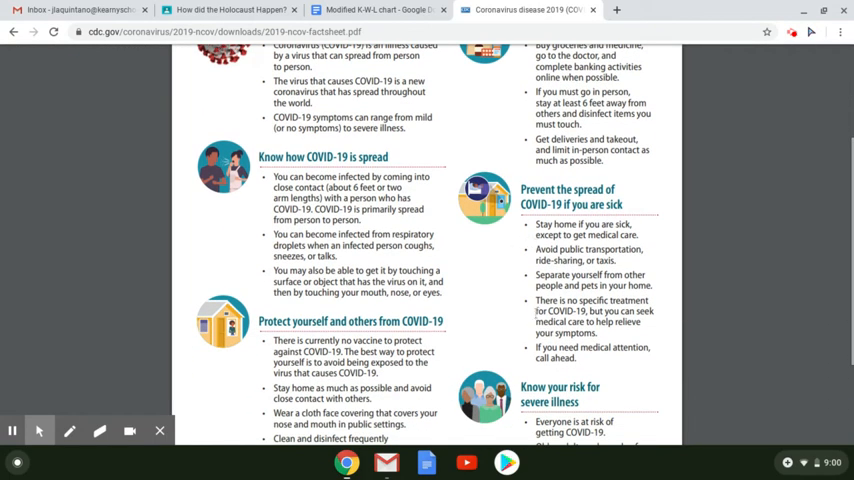
{"action": "scroll", "scroll_direction": "up", "scroll_amount": 3}
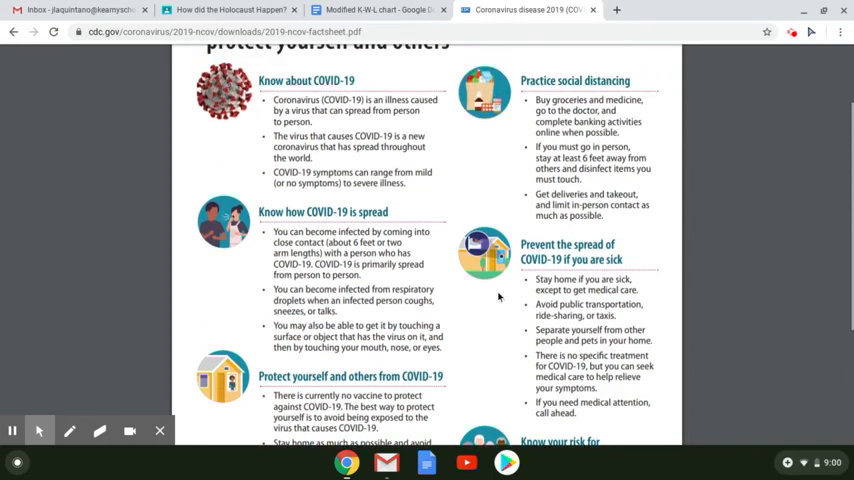
- Check the chart once more and continue reading the factsheet to its end
{"action": "left_click", "coordinate": [378, 8]}
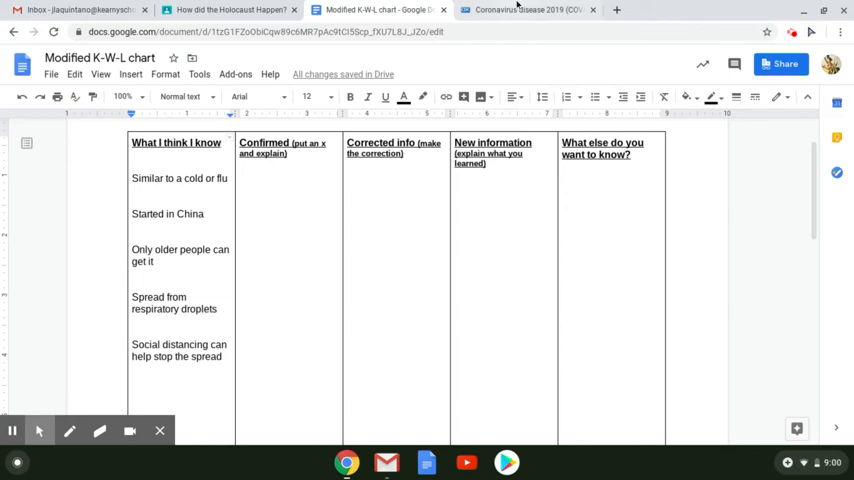
{"action": "left_click", "coordinate": [528, 8]}
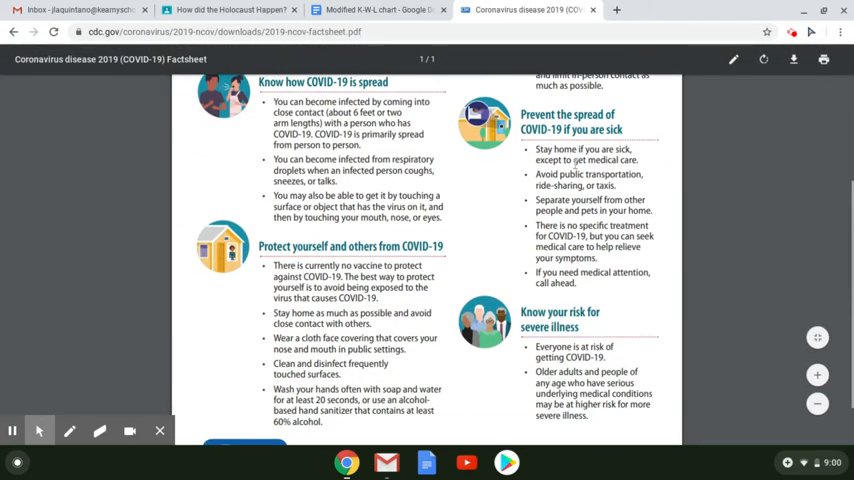
{"action": "scroll", "scroll_direction": "down", "scroll_amount": 3}
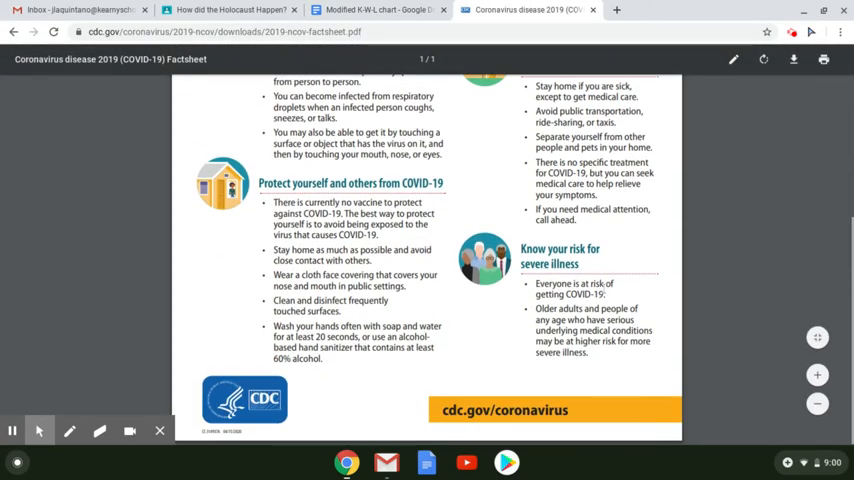
{"action": "mouse_move", "coordinate": [402, 44]}
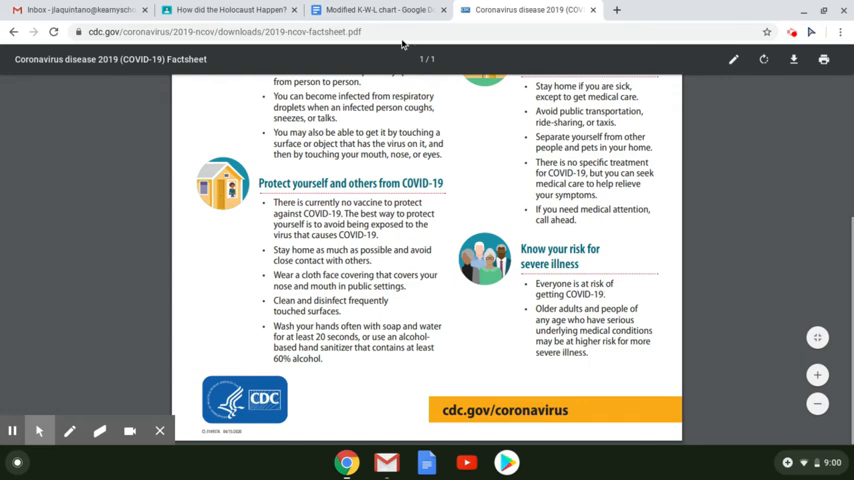
- Enter 'Everyone can get Covid-19' as the correction beside 'Only older people can get it'
{"action": "left_click", "coordinate": [378, 10]}
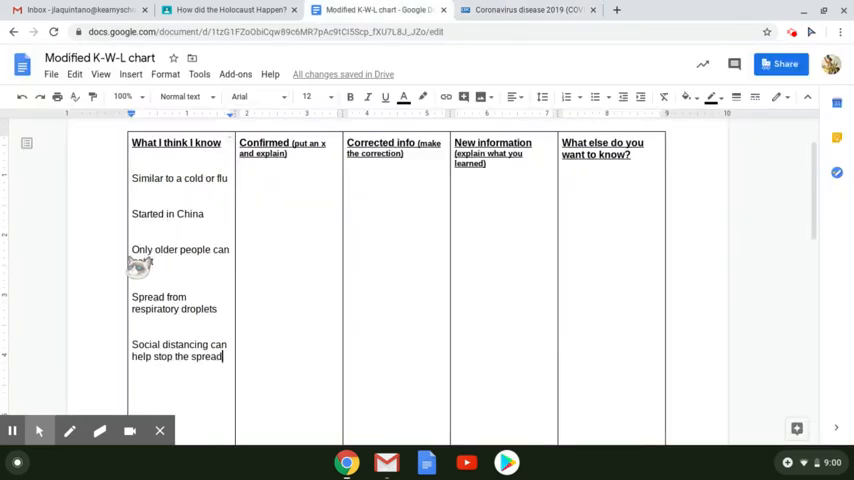
{"action": "type", "text": "get it"}
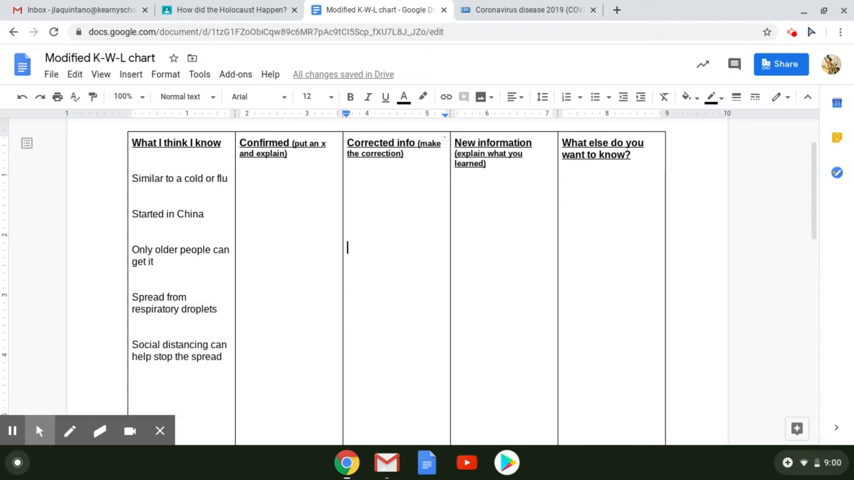
{"action": "type", "text": "Everyone can get"}
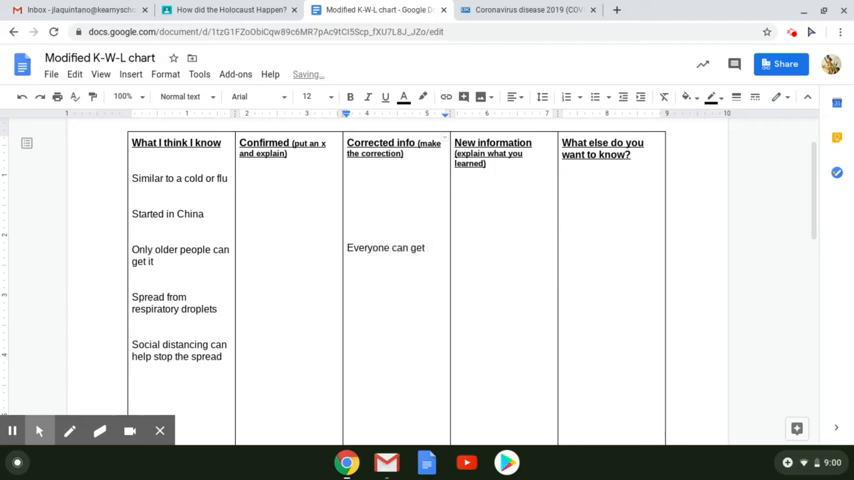
{"action": "type", "text": "Covid-"}
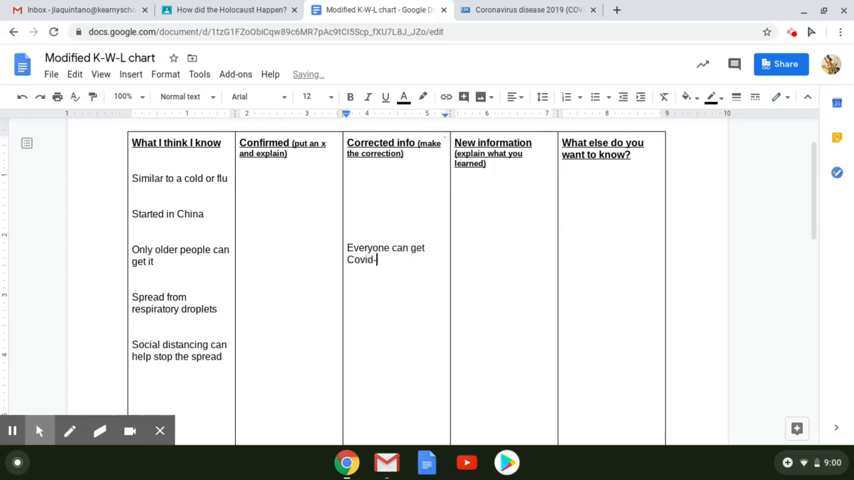
{"action": "type", "text": "19"}
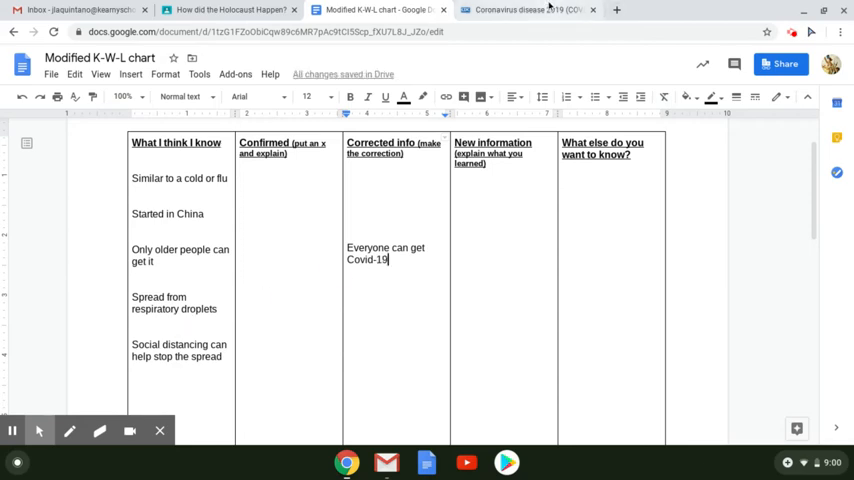
{"action": "left_click", "coordinate": [524, 10]}
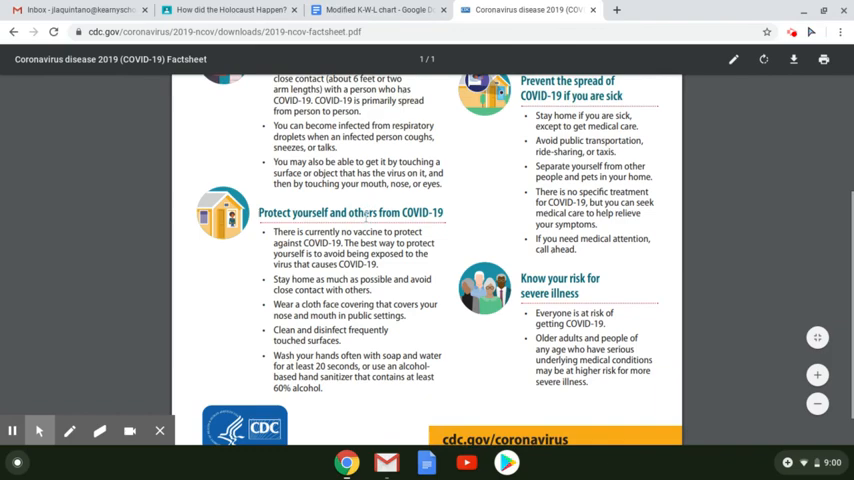
{"action": "scroll", "scroll_direction": "up", "scroll_amount": 3}
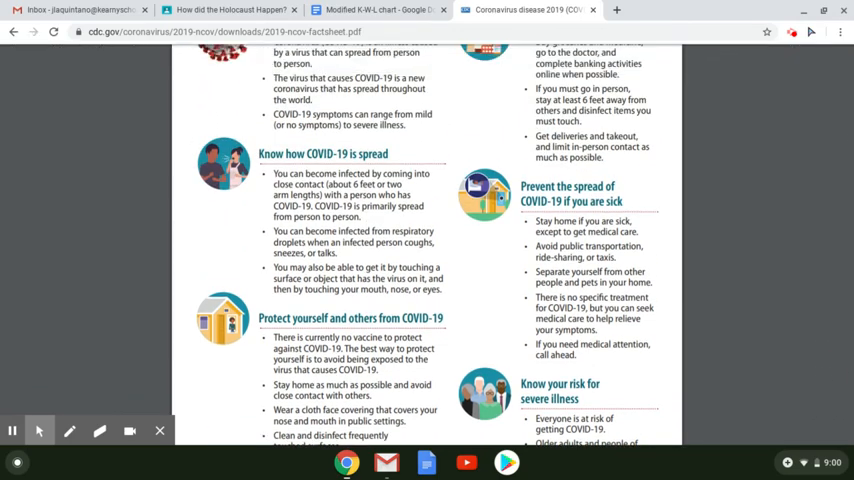
{"action": "scroll", "scroll_direction": "up", "scroll_amount": 3}
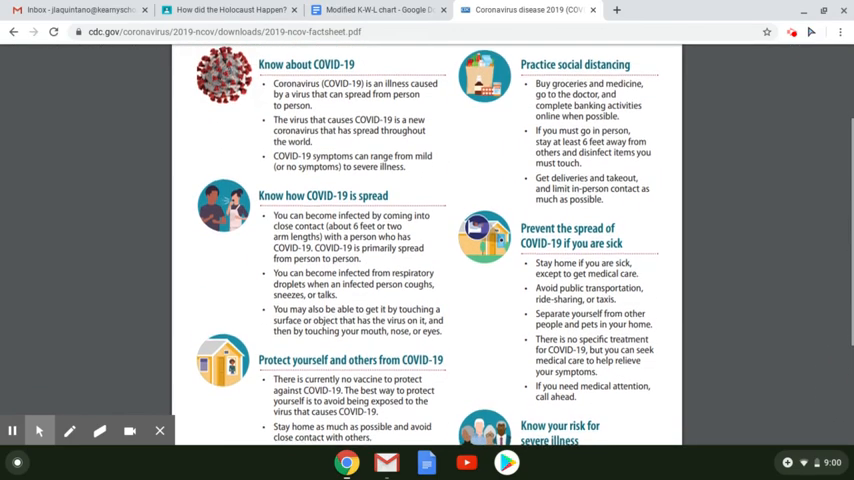
{"action": "scroll", "scroll_direction": "down", "scroll_amount": 3}
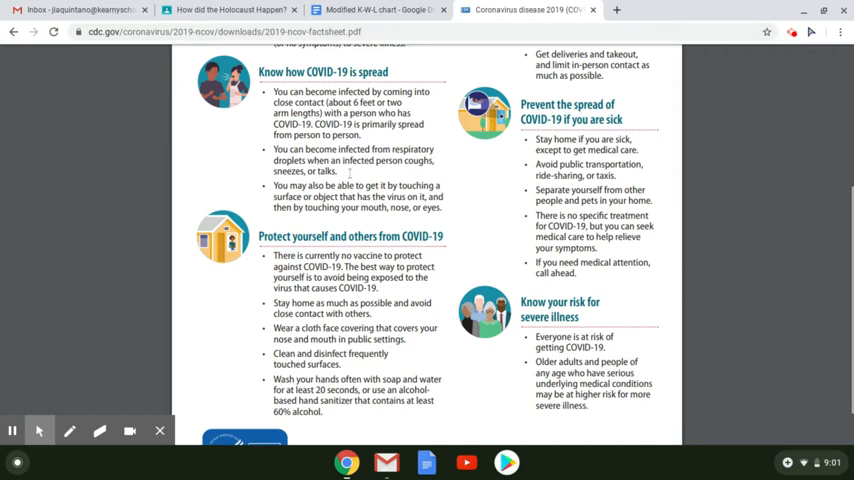
{"action": "left_click", "coordinate": [378, 10]}
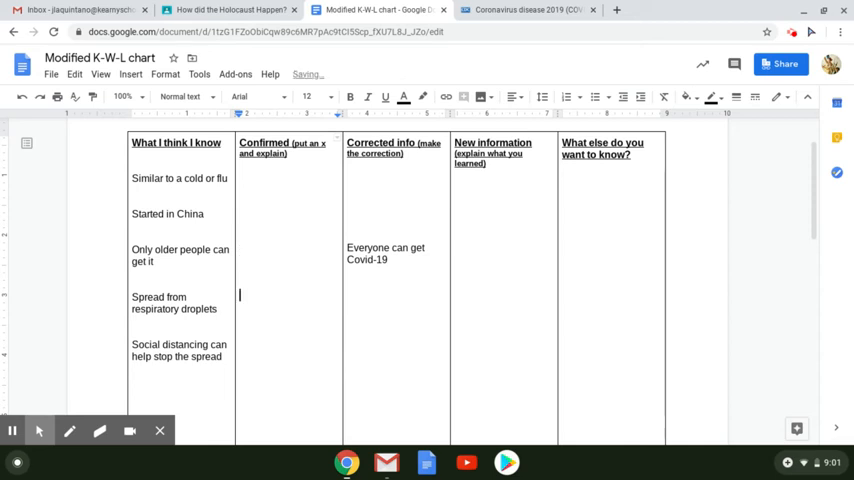
- Confirm the droplets belief with 'X - Spread from respiratory droplets when infected person coughs, talks, etc.'
{"action": "type", "text": "X"}
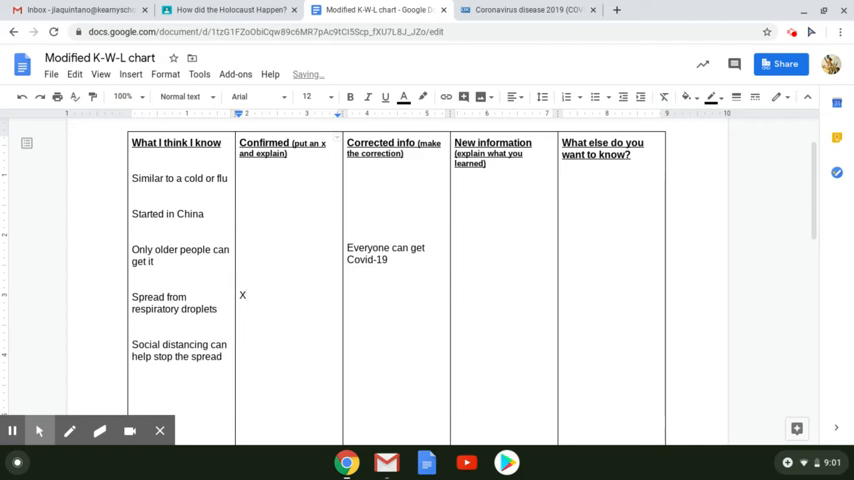
{"action": "type", "text": "-"}
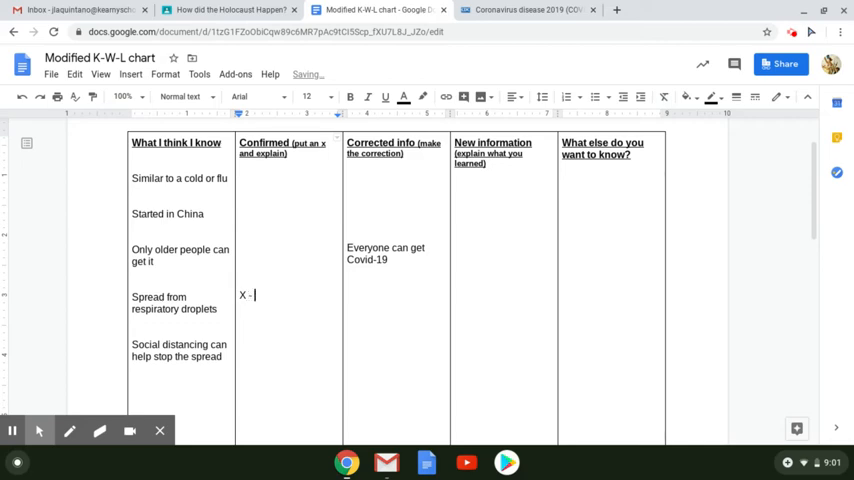
{"action": "type", "text": "Spread"}
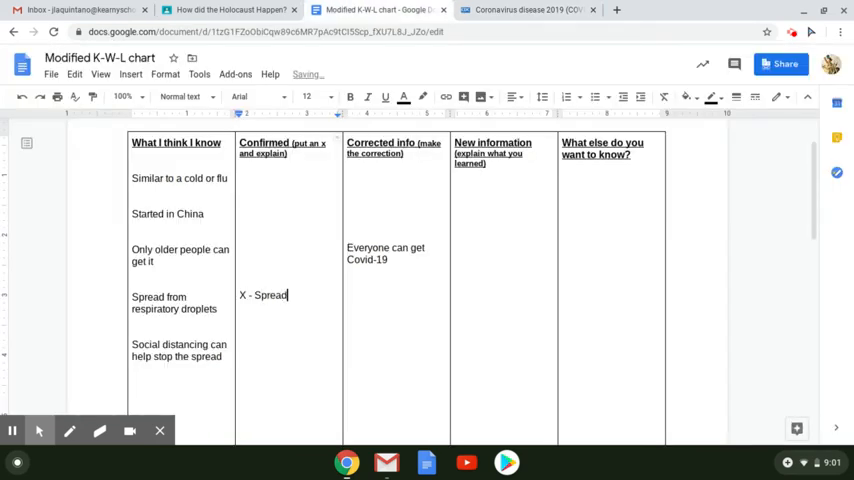
{"action": "type", "text": "from respiratory droplets when"}
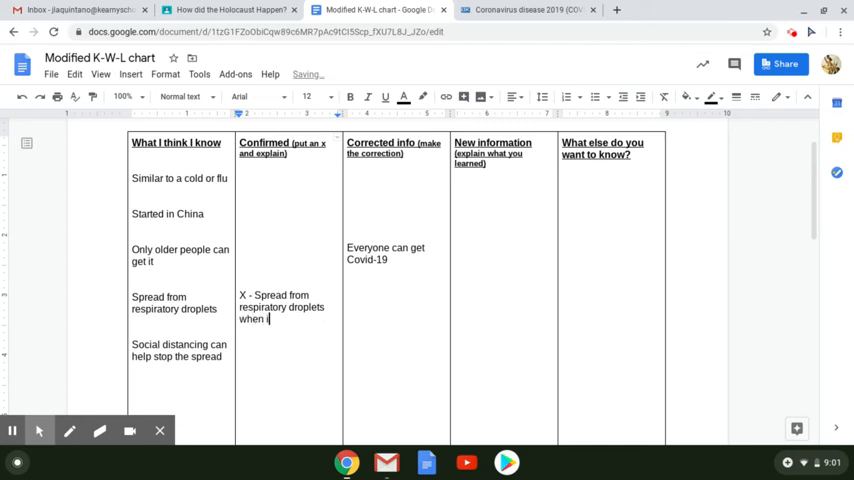
{"action": "type", "text": "infected person cou"}
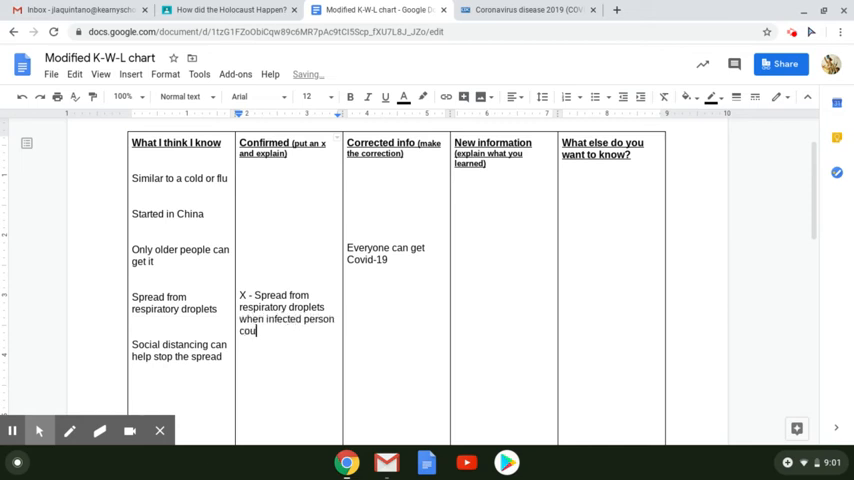
{"action": "type", "text": "ghs, talks, etc."}
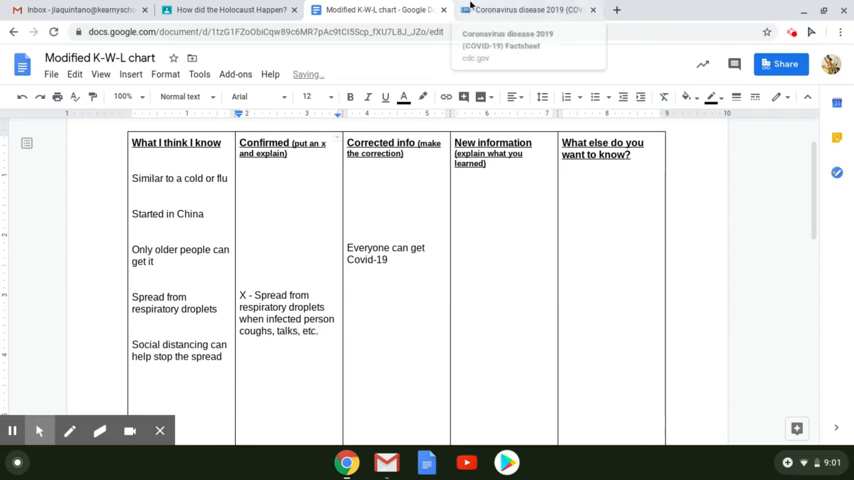
- Consult the CDC factsheet again for the next confirmed entry
{"action": "left_click", "coordinate": [528, 10]}
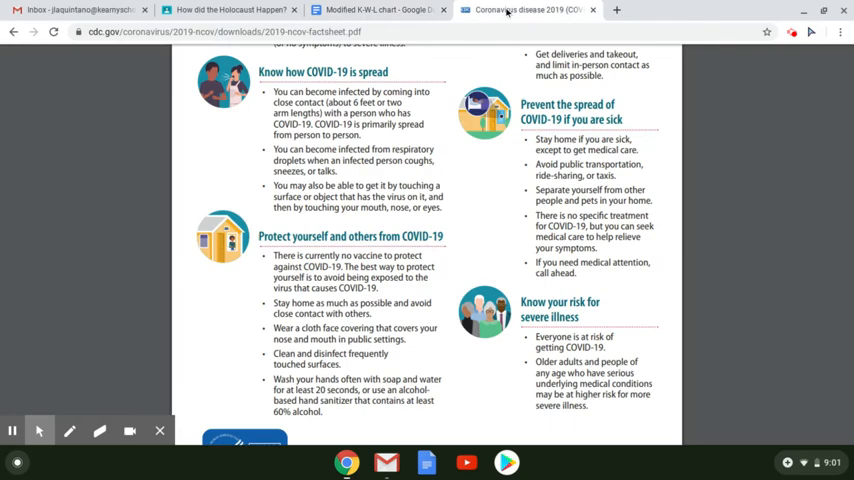
{"action": "scroll", "scroll_direction": "up", "scroll_amount": 3}
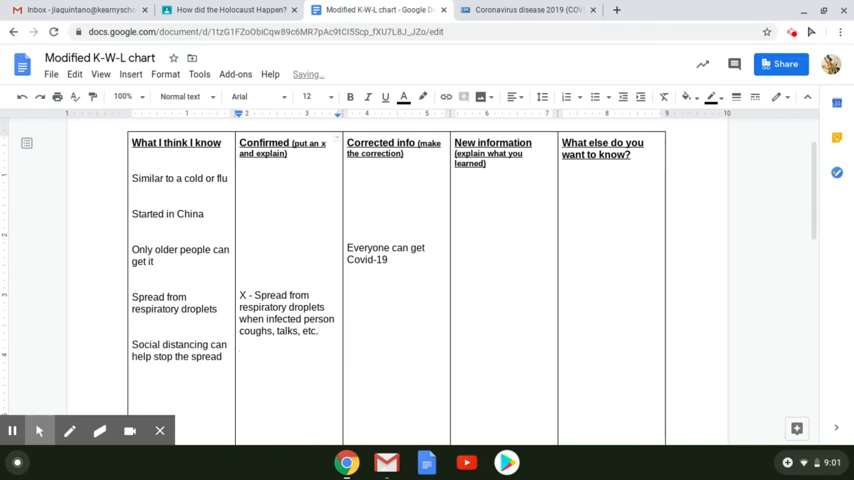
- Begin the confirmed entry 'X - Social distancing', checking the factsheet mid-way
{"action": "type", "text": "X"}
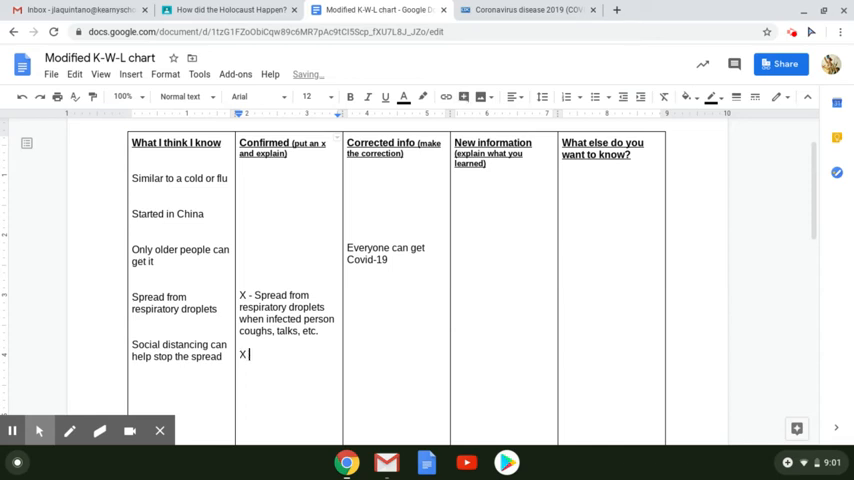
{"action": "type", "text": "-"}
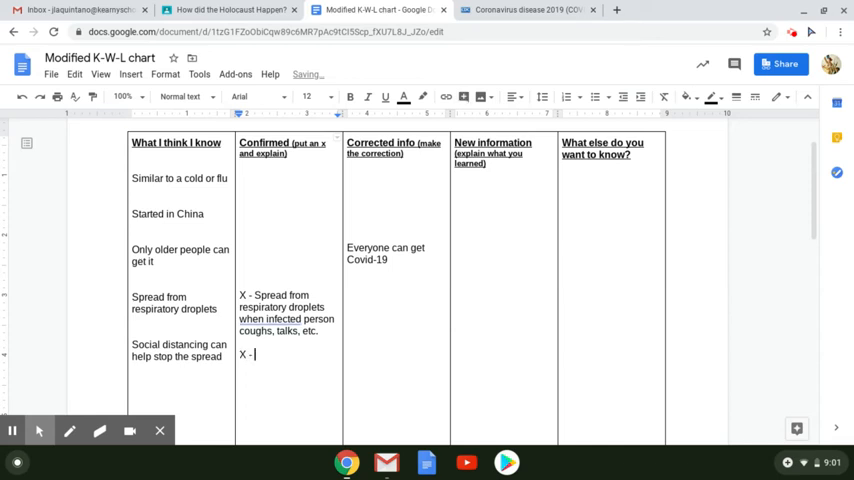
{"action": "type", "text": "Social dist"}
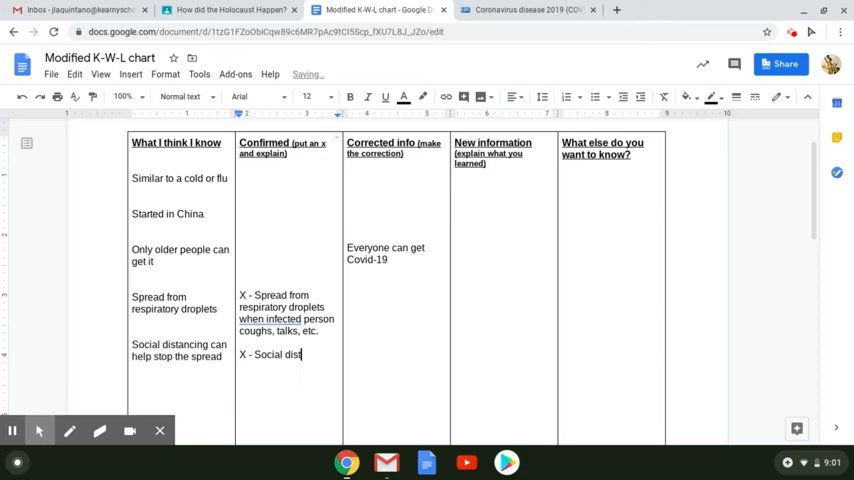
{"action": "type", "text": "ancing"}
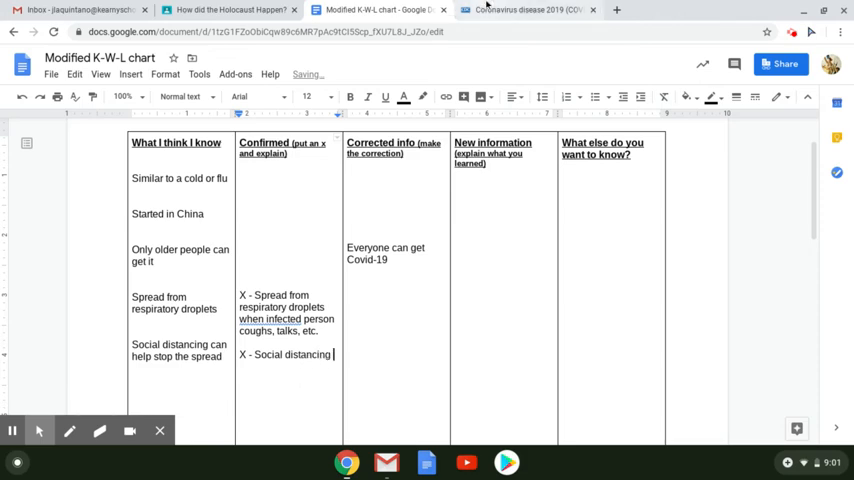
{"action": "left_click", "coordinate": [524, 8]}
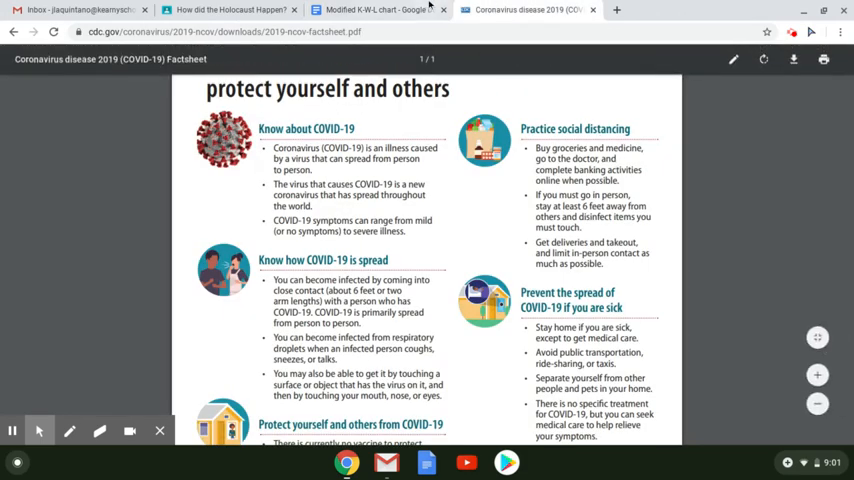
{"action": "left_click", "coordinate": [380, 8]}
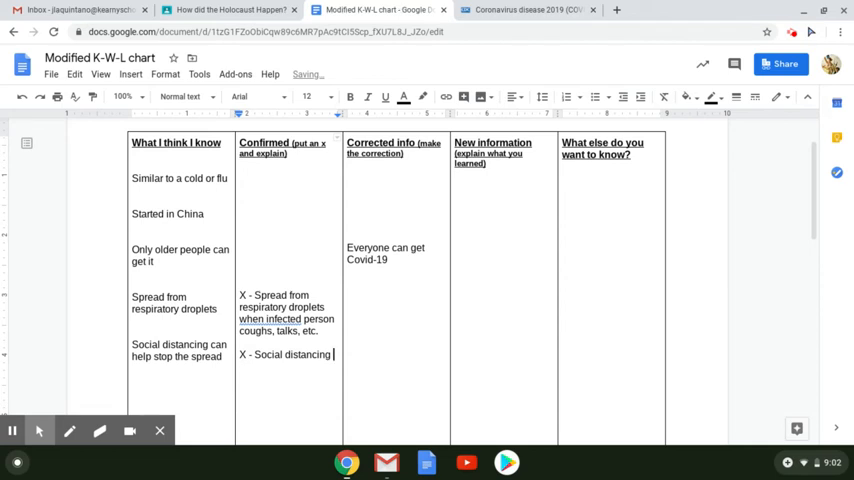
- Complete it as 'by staying 6 feet apart can help stop spread of infection'
{"action": "type", "text": "by staying 6 feet"}
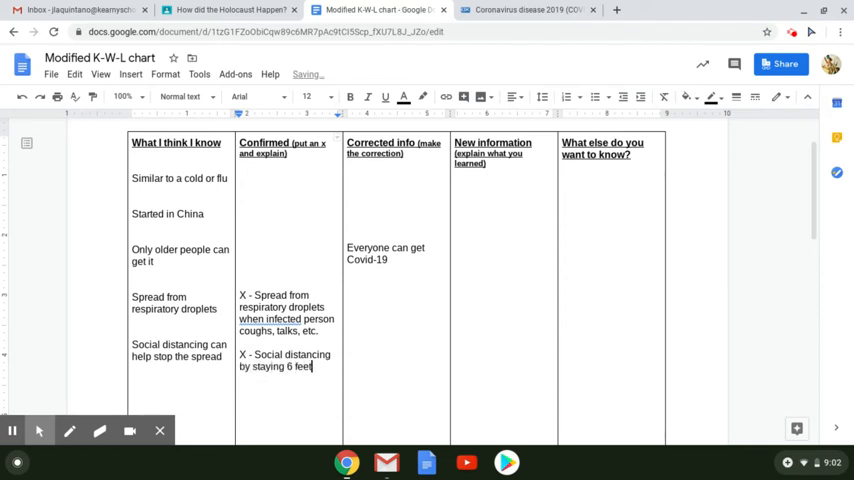
{"action": "type", "text": "apart"}
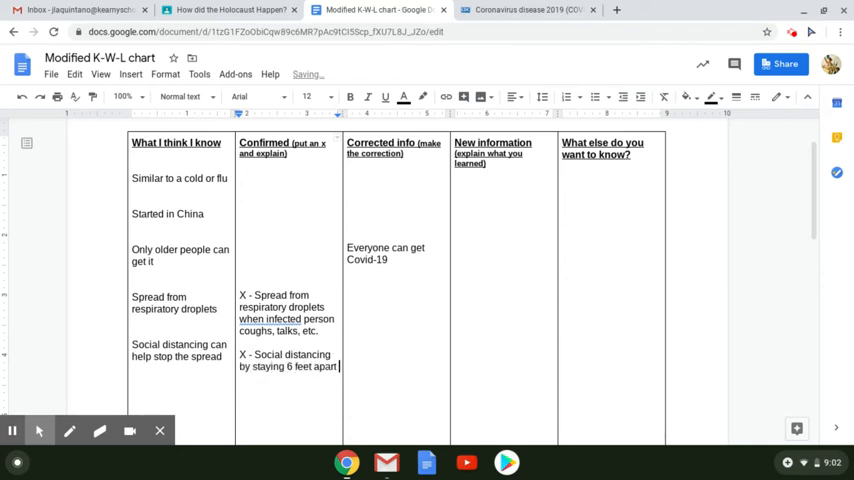
{"action": "type", "text": "can hel"}
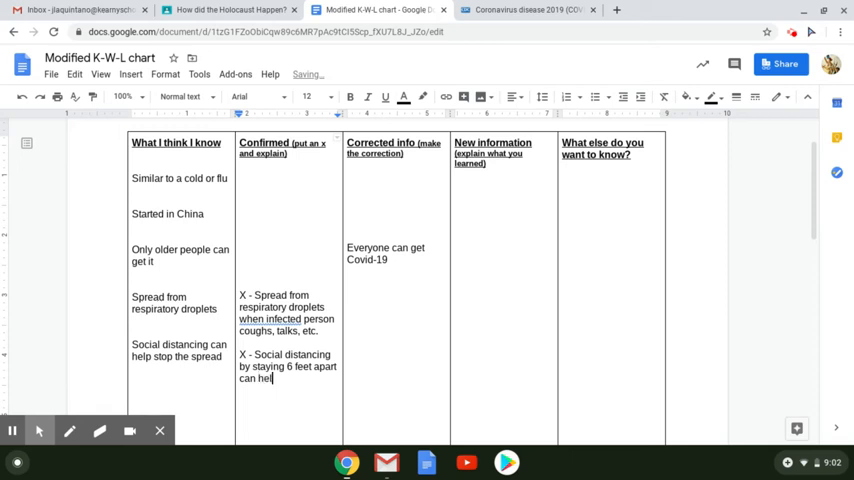
{"action": "type", "text": "p stop s"}
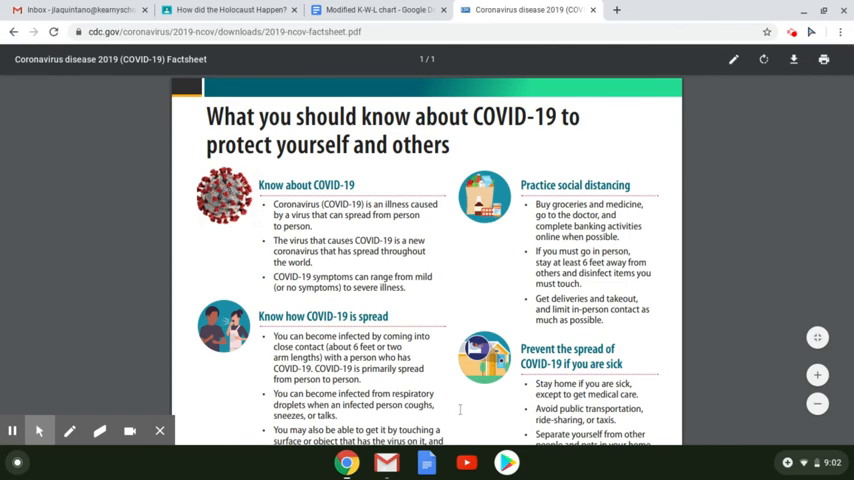
{"action": "left_click", "coordinate": [378, 10]}
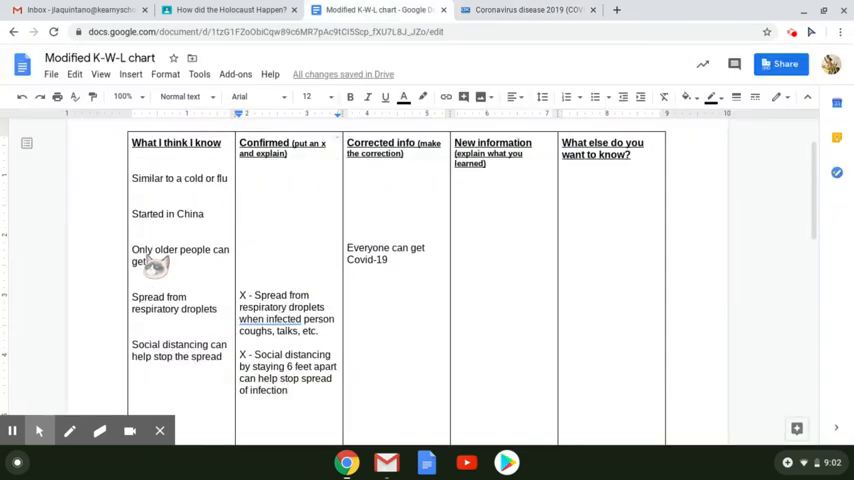
{"action": "mouse_move", "coordinate": [436, 268]}
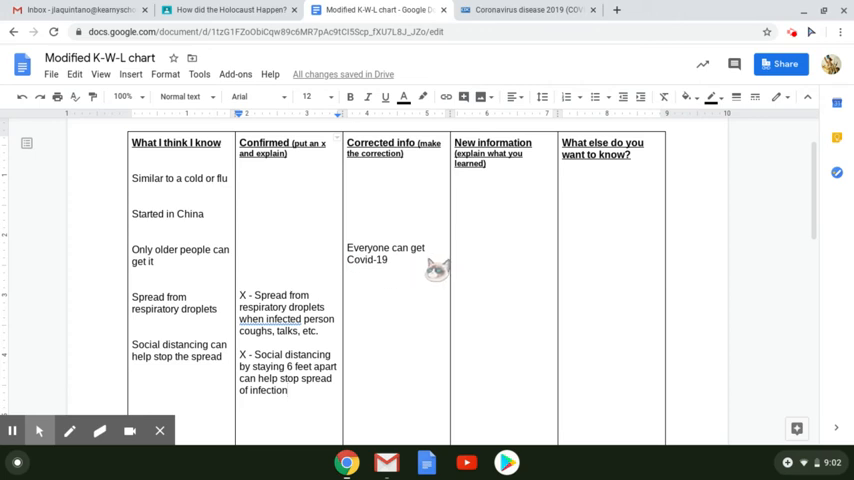
{"action": "mouse_move", "coordinate": [404, 276]}
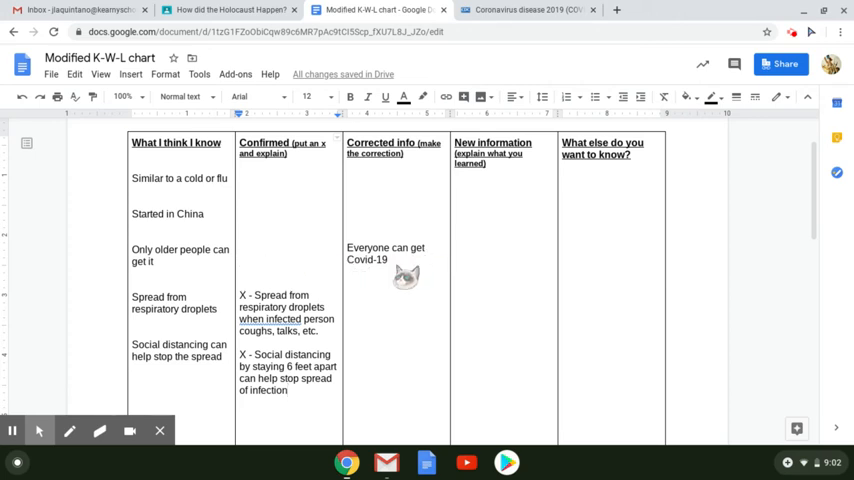
{"action": "mouse_move", "coordinate": [362, 268]}
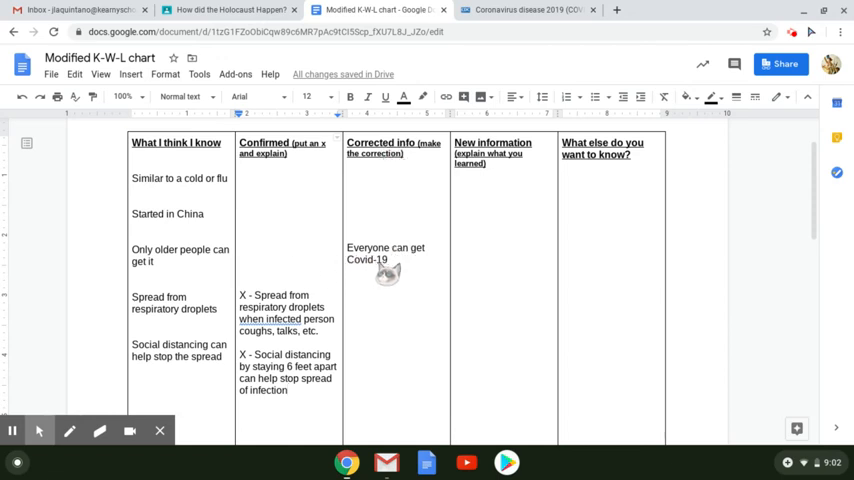
{"action": "mouse_move", "coordinate": [404, 298]}
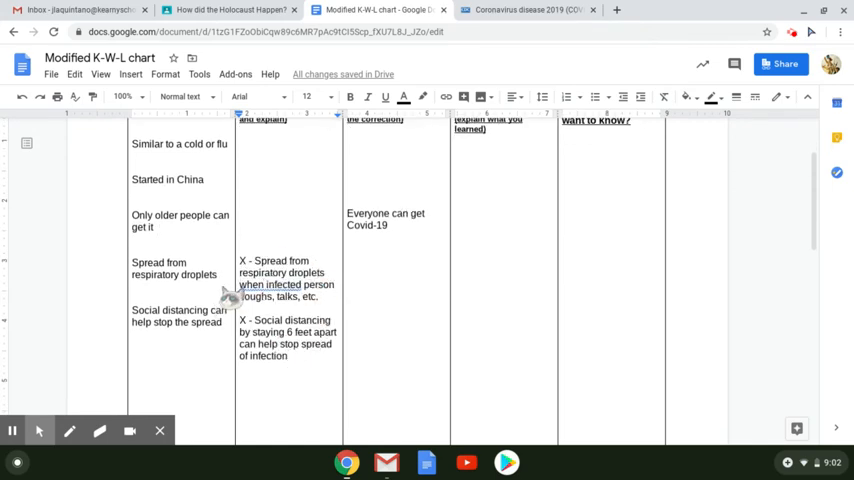
- Bring up the CDC factsheet to look for new information
{"action": "left_click", "coordinate": [528, 10]}
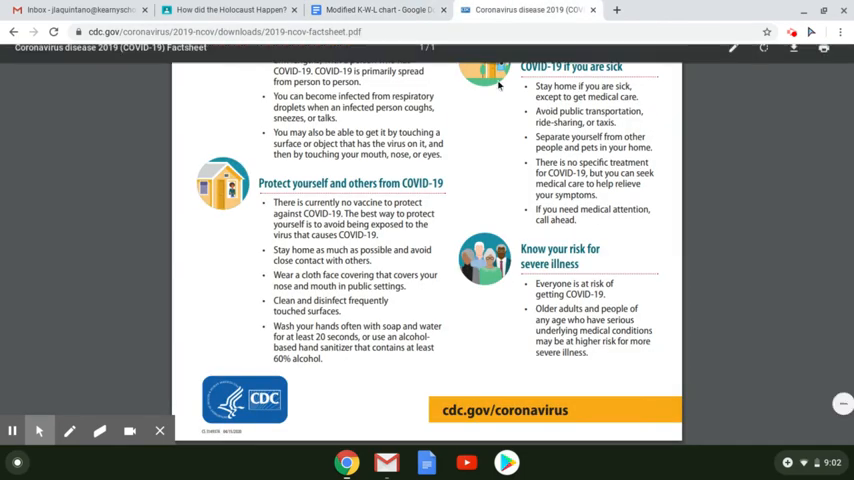
- Move between the factsheet and chart, ending in the chart scrolled to the New information column
{"action": "left_click", "coordinate": [376, 8]}
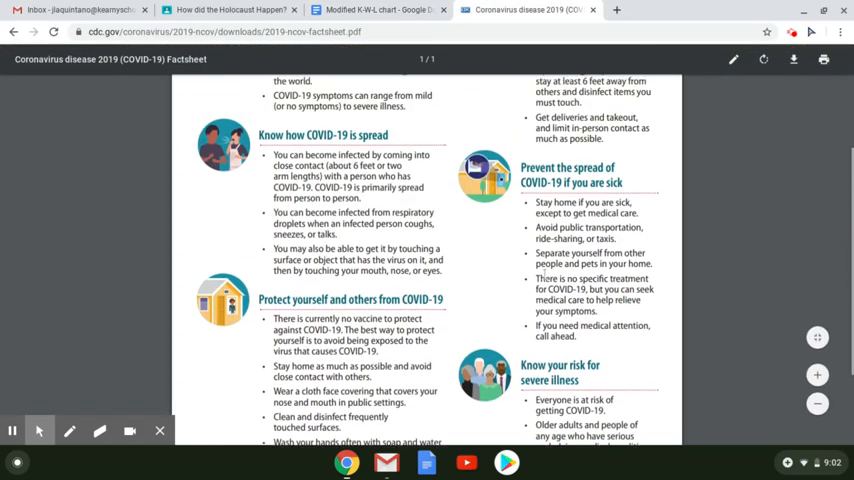
{"action": "scroll", "scroll_direction": "up", "scroll_amount": 3}
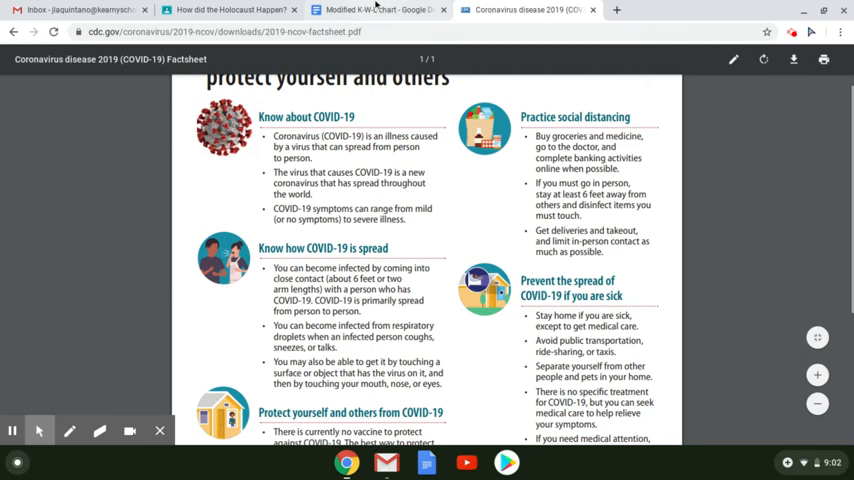
{"action": "left_click", "coordinate": [378, 8]}
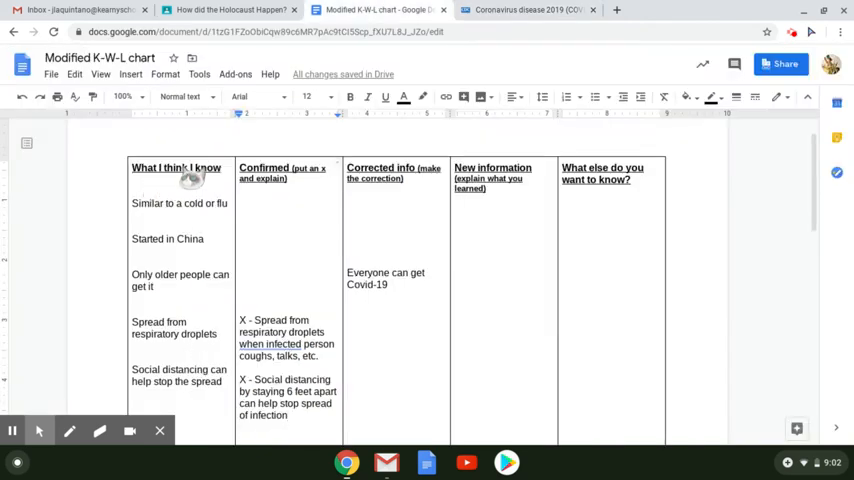
{"action": "mouse_move", "coordinate": [490, 220]}
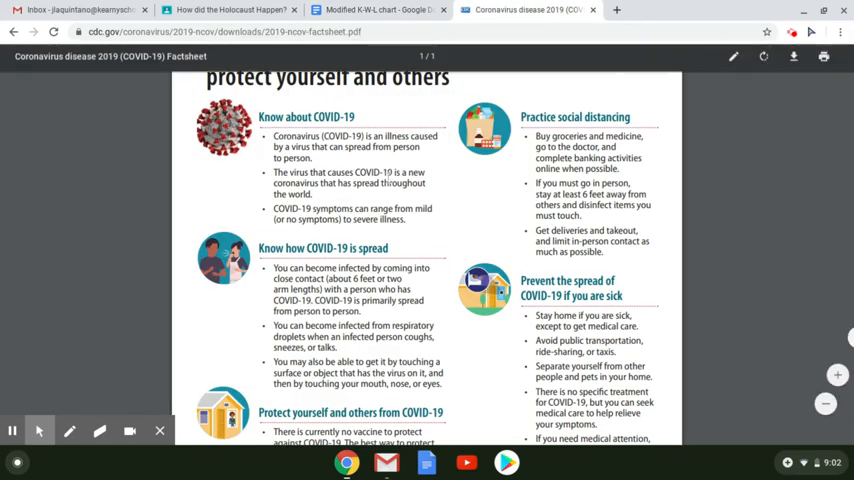
{"action": "scroll", "scroll_direction": "down", "scroll_amount": 3}
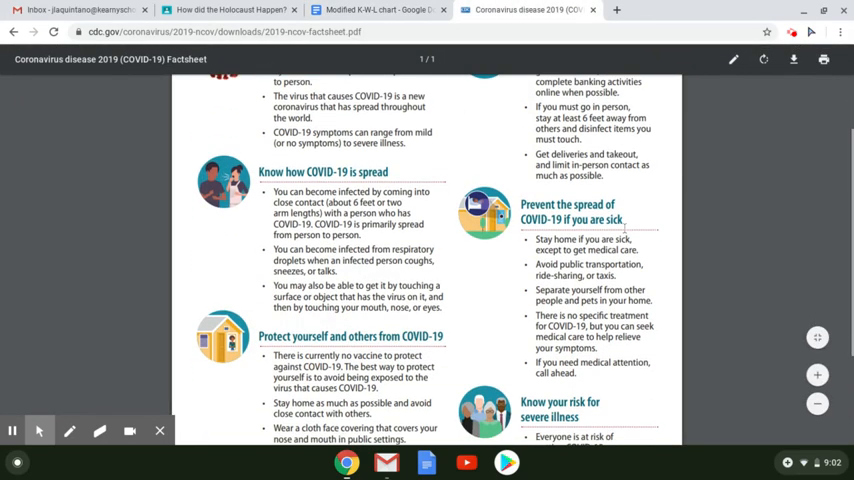
{"action": "scroll", "scroll_direction": "down", "scroll_amount": 3}
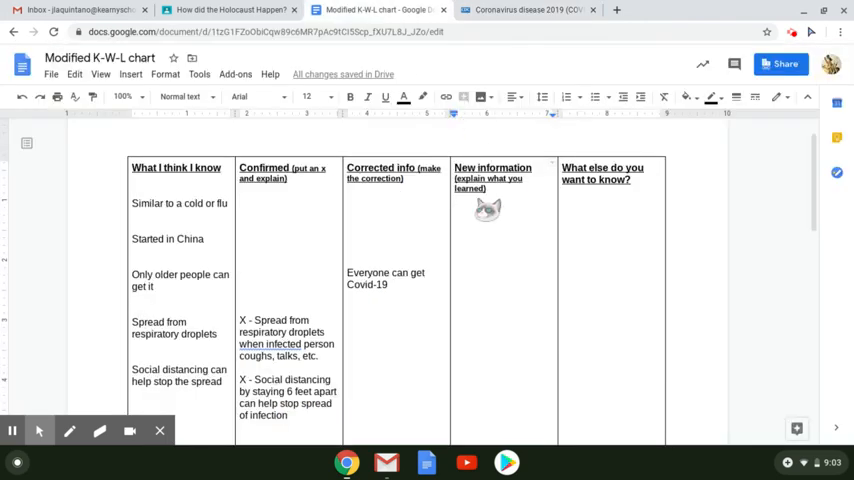
- Note that disinfecting and washing hands for 20 seconds can remove the virus from hands and surface, then verify against the factsheet
{"action": "type", "text": "Disinfecting and washi"}
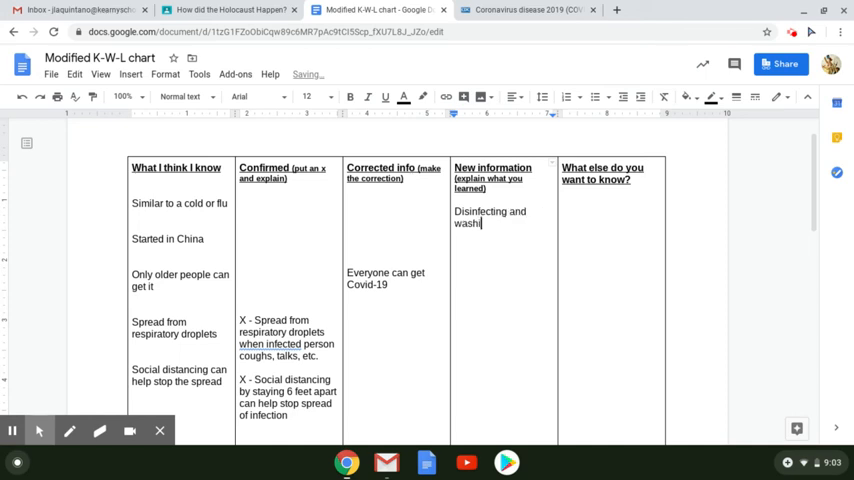
{"action": "type", "text": "ng hands for 20 seconds or more"}
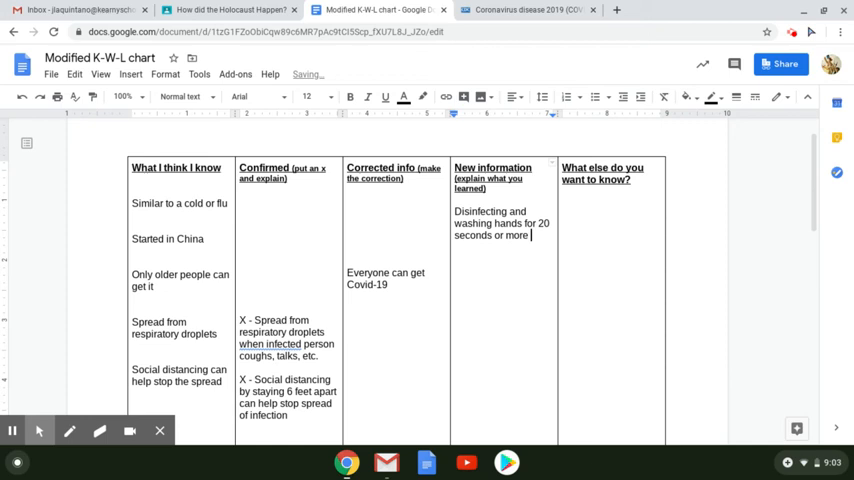
{"action": "type", "text": "can help remove the vi"}
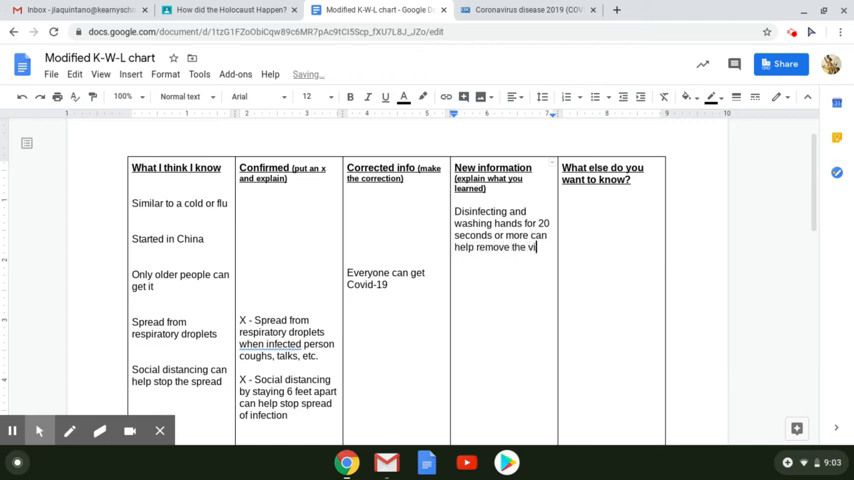
{"action": "type", "text": "rus from hands an"}
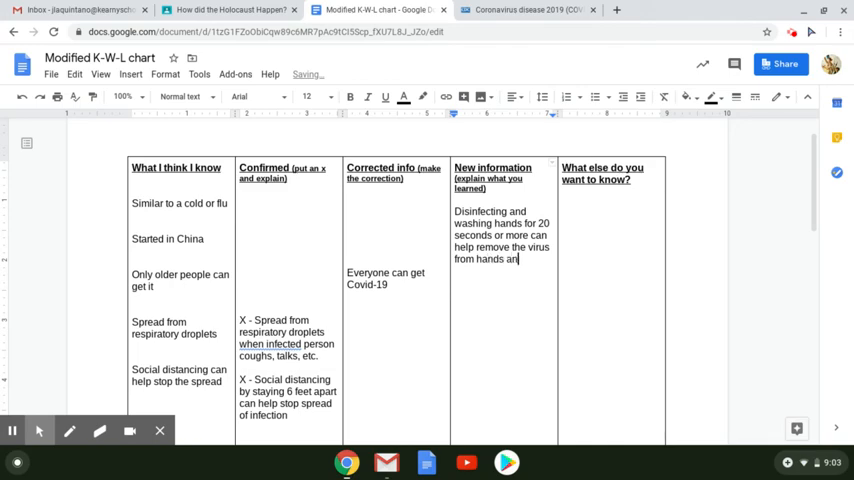
{"action": "type", "text": "d surface"}
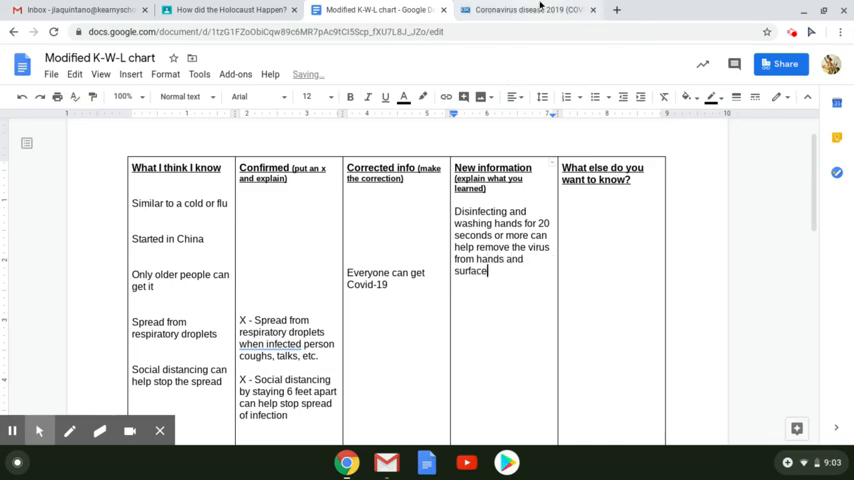
{"action": "left_click", "coordinate": [524, 8]}
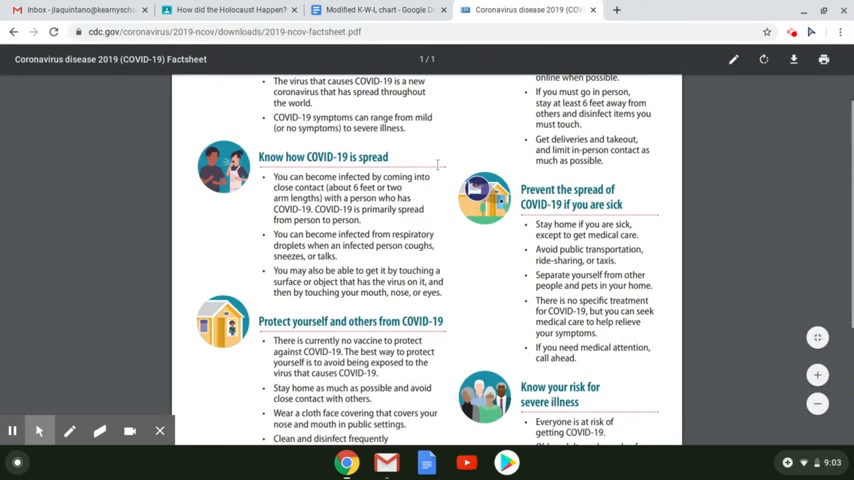
{"action": "scroll", "scroll_direction": "up", "scroll_amount": 3}
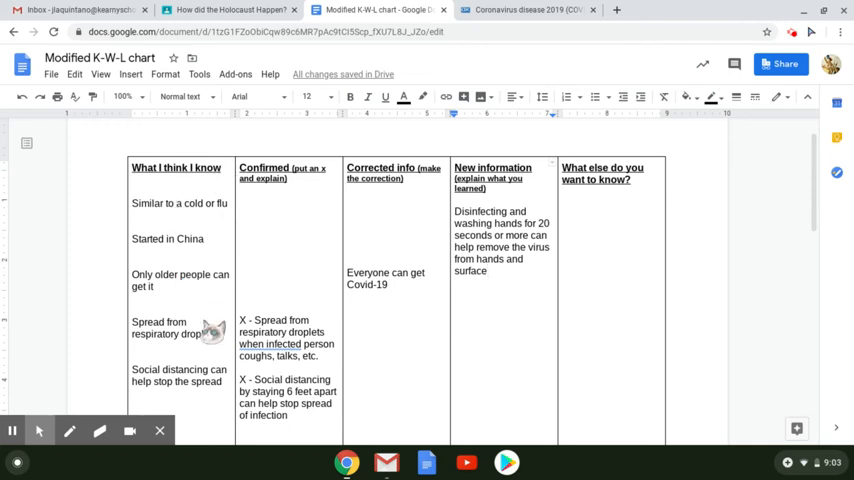
{"action": "mouse_move", "coordinate": [510, 182]}
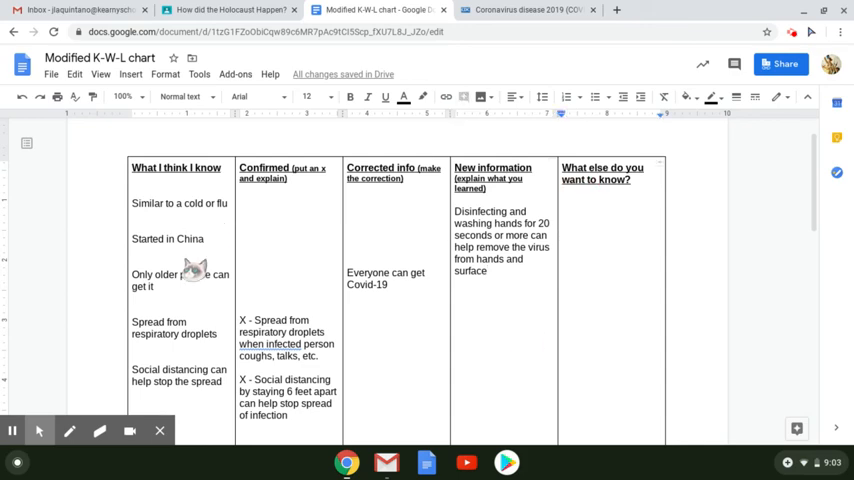
{"action": "mouse_move", "coordinate": [332, 122]}
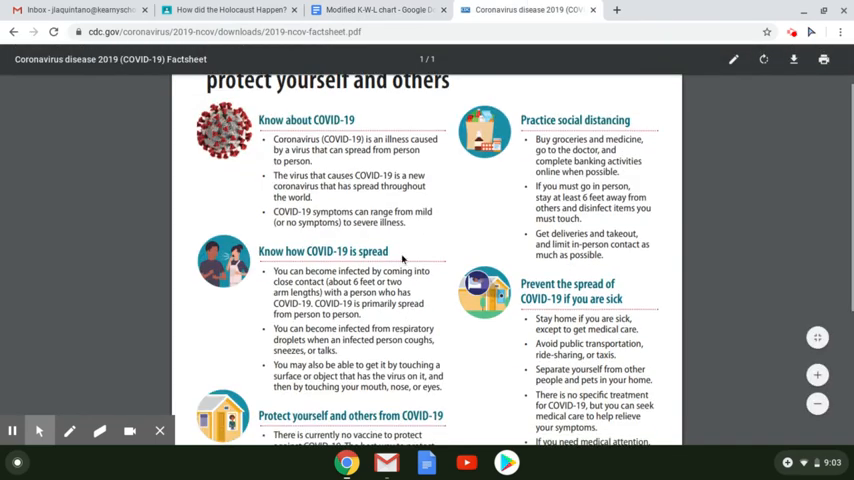
- Return to the chart ready to add questions in the 'What else do you want to know?' column
{"action": "left_click", "coordinate": [376, 10]}
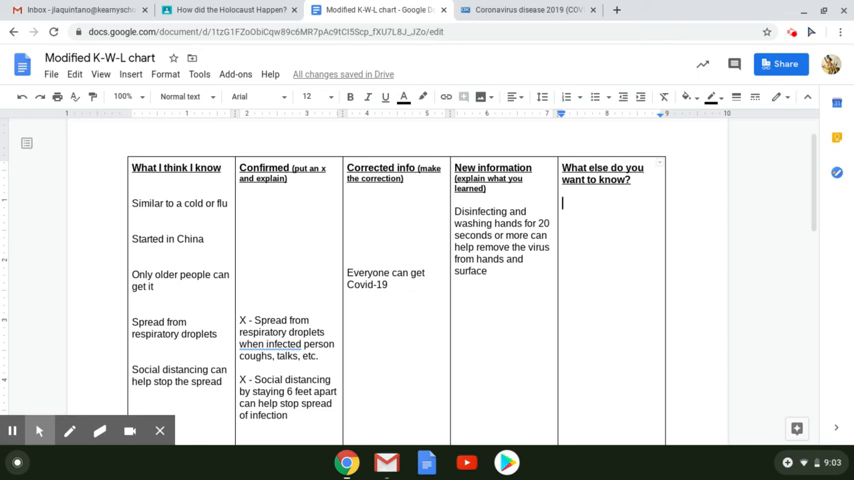
- Add 'Is it similar to a cold or flu?' and 'Did it start in China?' to the What else column
{"action": "type", "text": "Is it"}
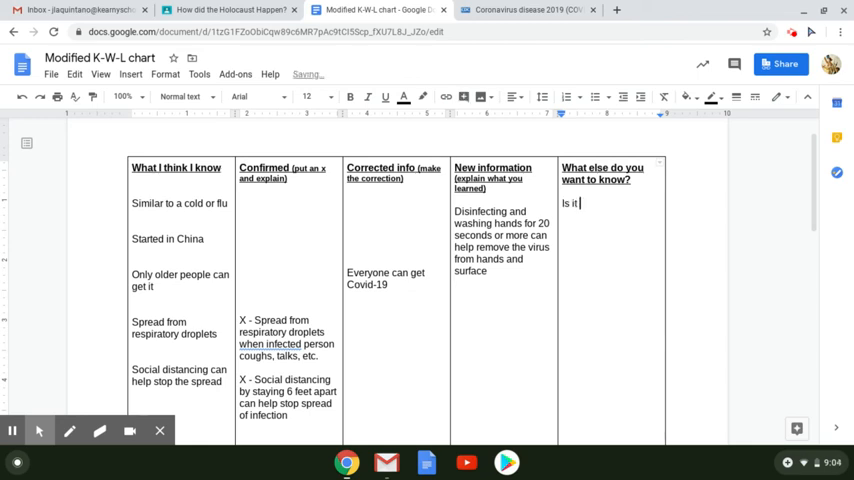
{"action": "type", "text": "simil"}
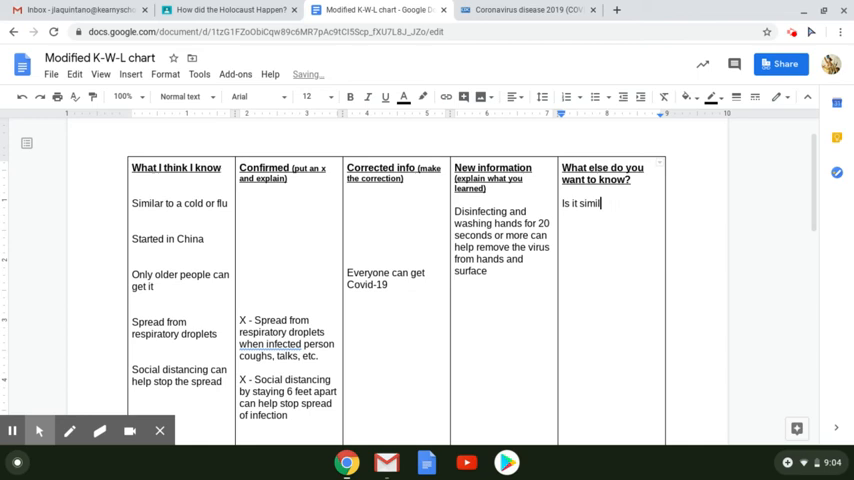
{"action": "type", "text": "ar to a cold or flue"}
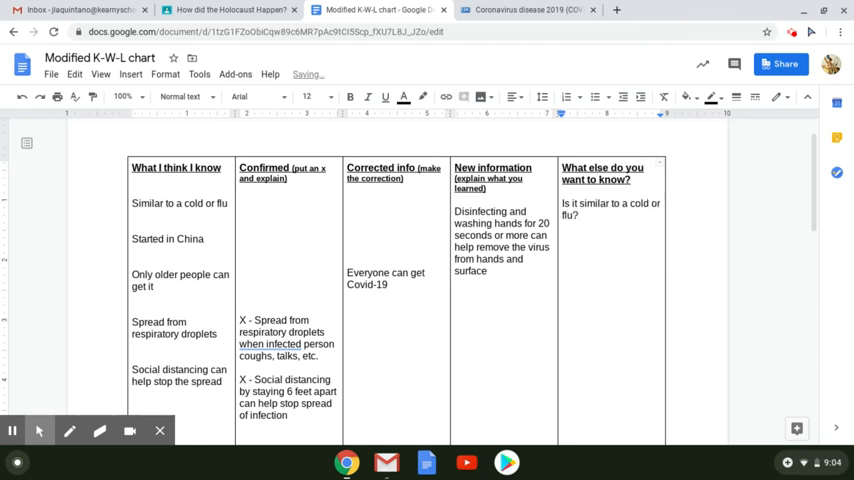
{"action": "type", "text": "Did it start in"}
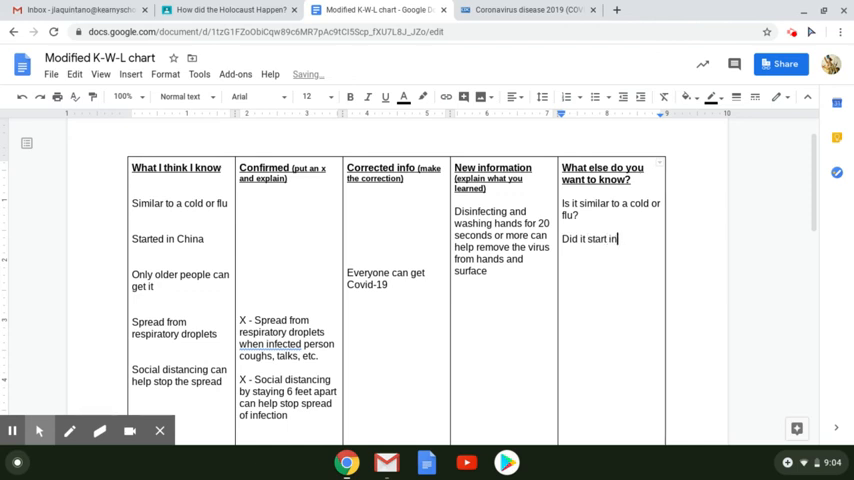
{"action": "type", "text": "China?"}
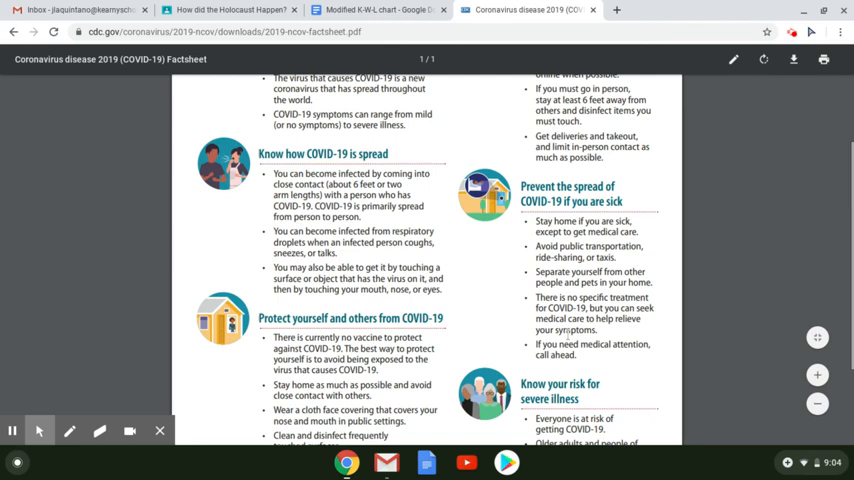
- Consult the factsheet's protection guidance, then return to the chart document
{"action": "scroll", "scroll_direction": "down", "scroll_amount": 3}
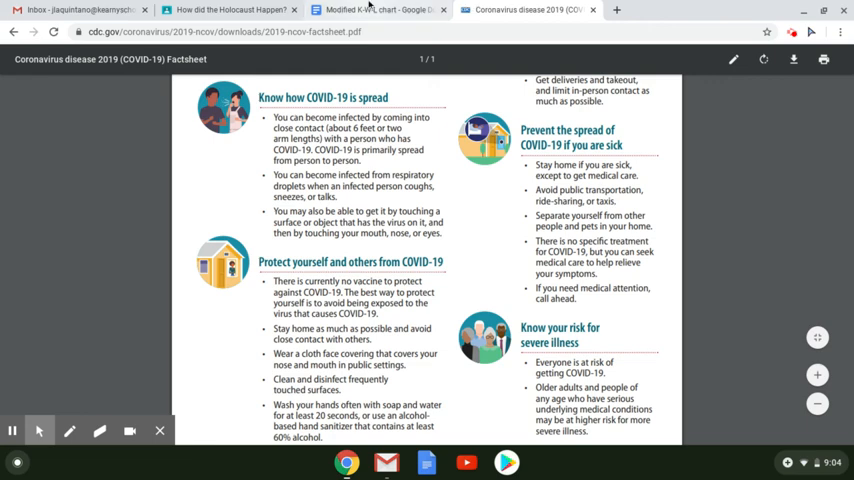
{"action": "left_click", "coordinate": [376, 8]}
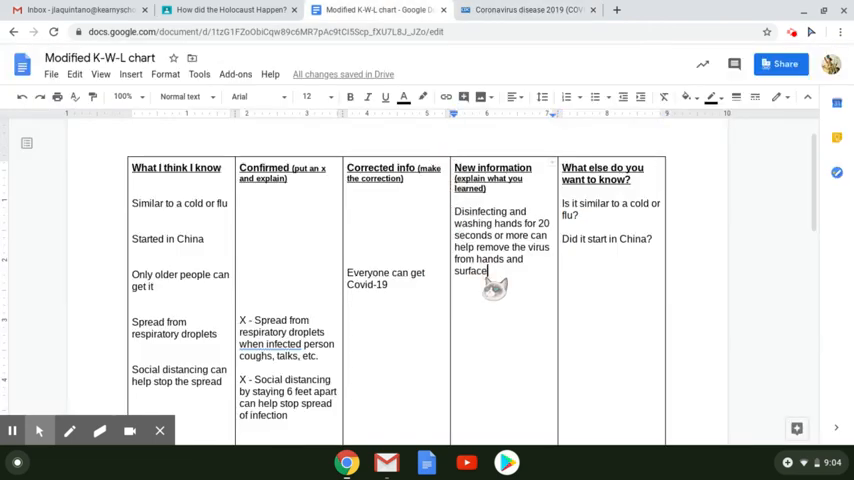
- Add 'There is no specific treatment' under New information
{"action": "type", "text": "There is no"}
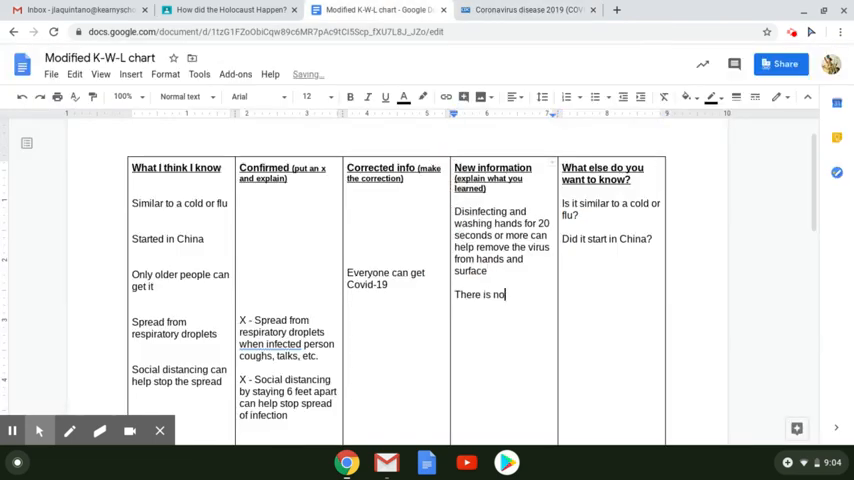
{"action": "type", "text": "specific treatment"}
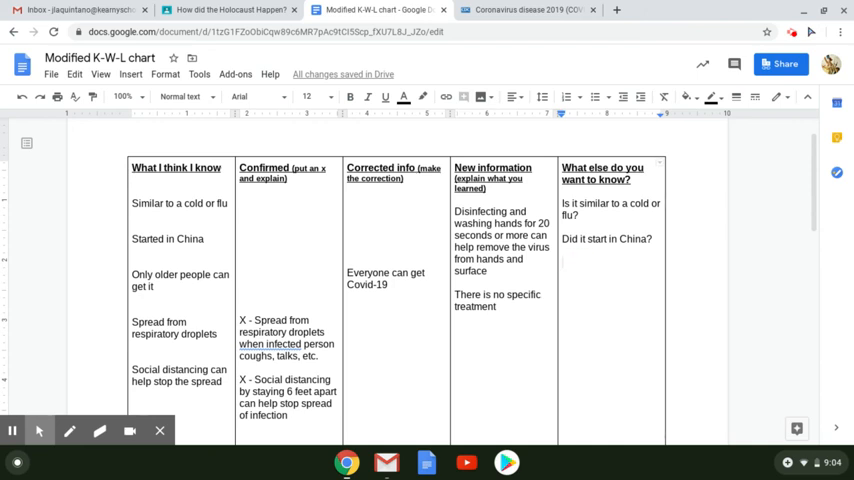
- Add 'When will there be a vaccine for Covid-19?' to the What else column
{"action": "type", "text": "When will"}
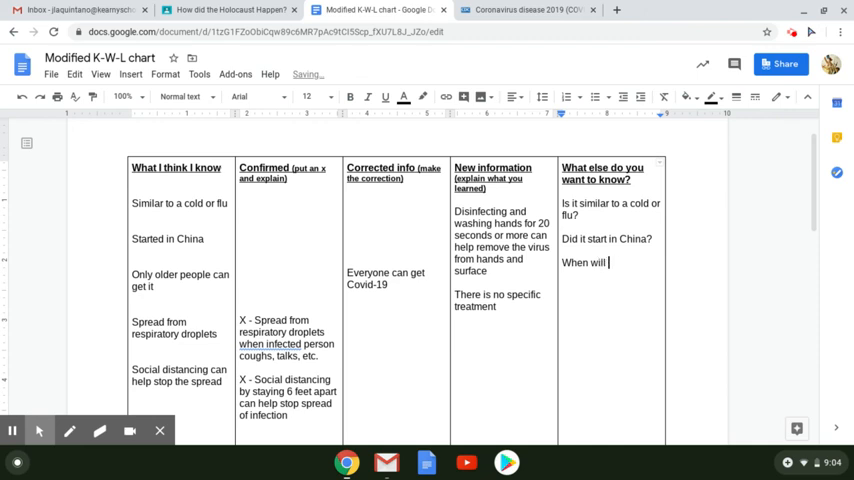
{"action": "type", "text": "there be a"}
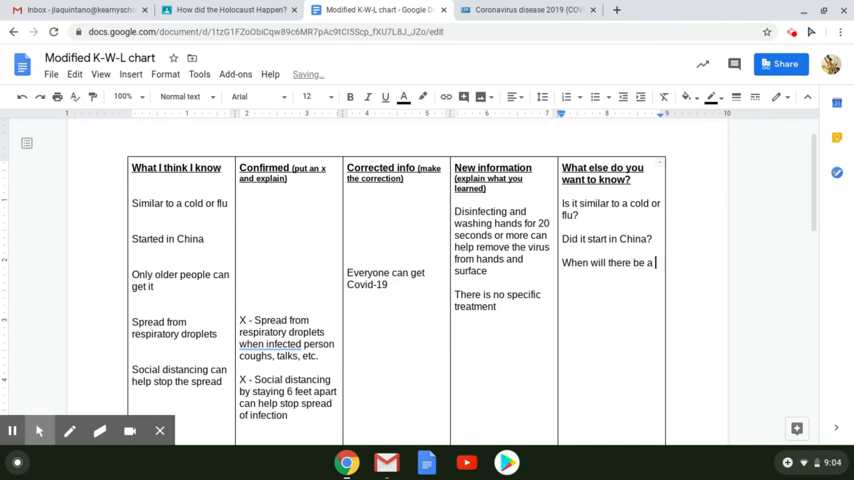
{"action": "type", "text": "vaccine for"}
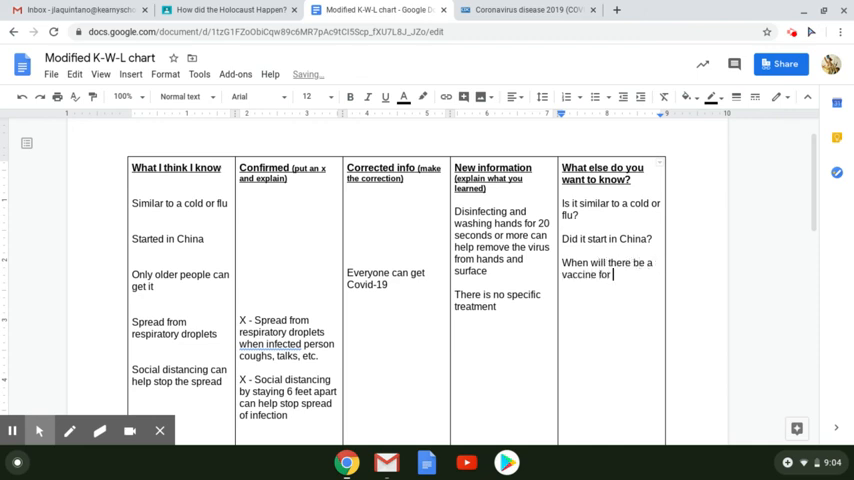
{"action": "type", "text": "Covid-"}
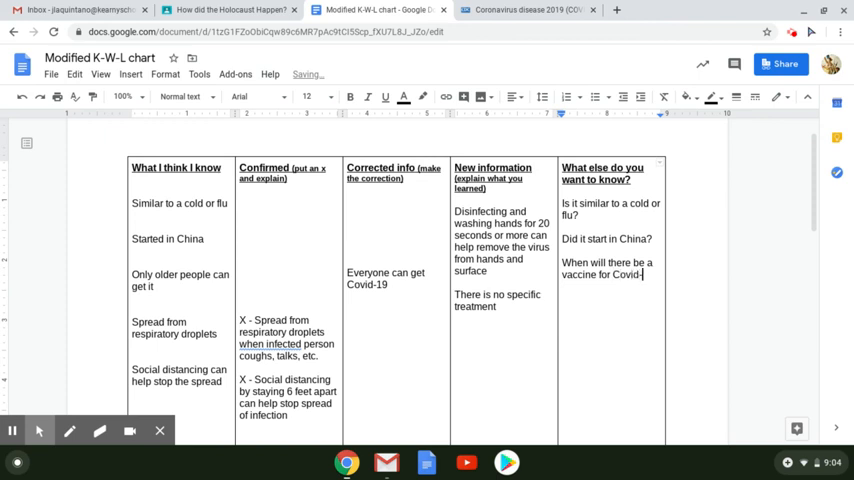
{"action": "type", "text": "19?"}
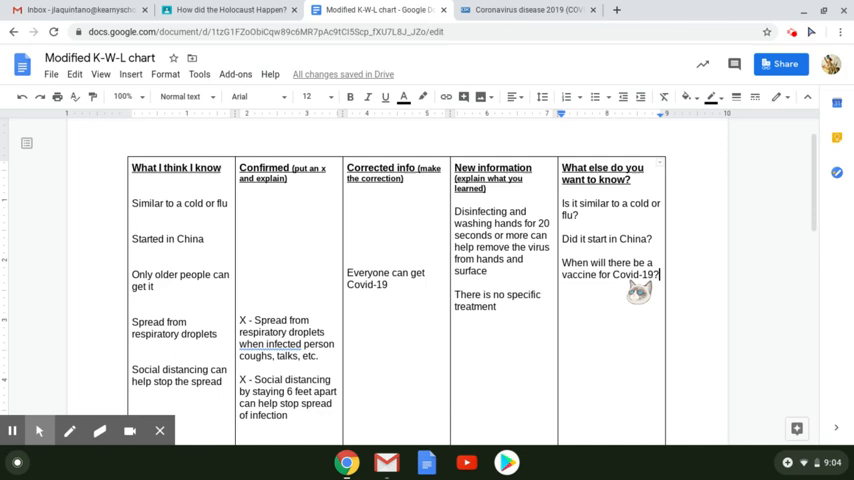
{"action": "scroll", "scroll_direction": "down", "scroll_amount": 3}
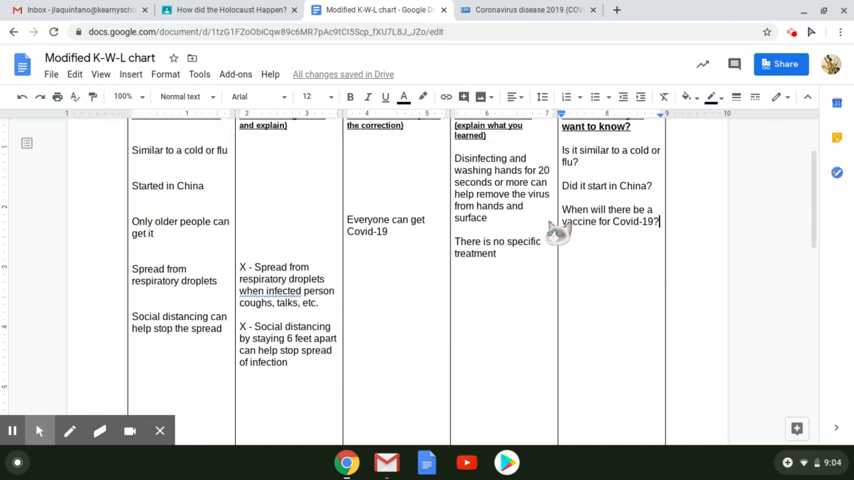
{"action": "scroll", "scroll_direction": "up", "scroll_amount": 3}
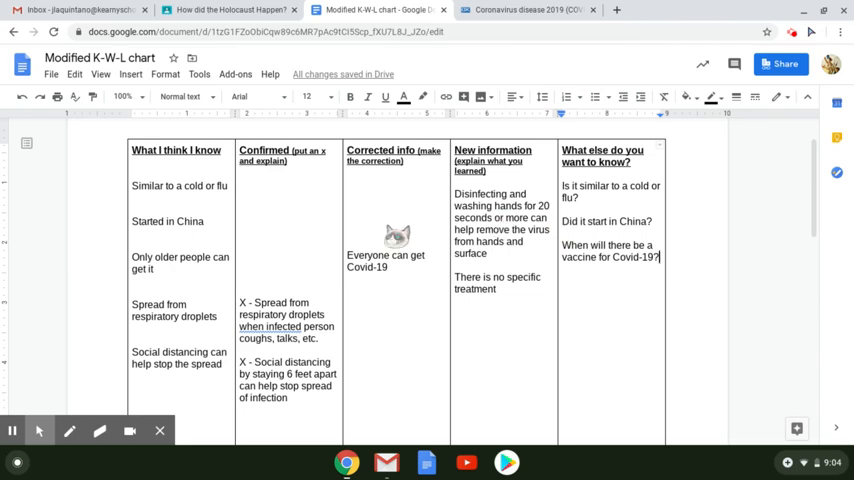